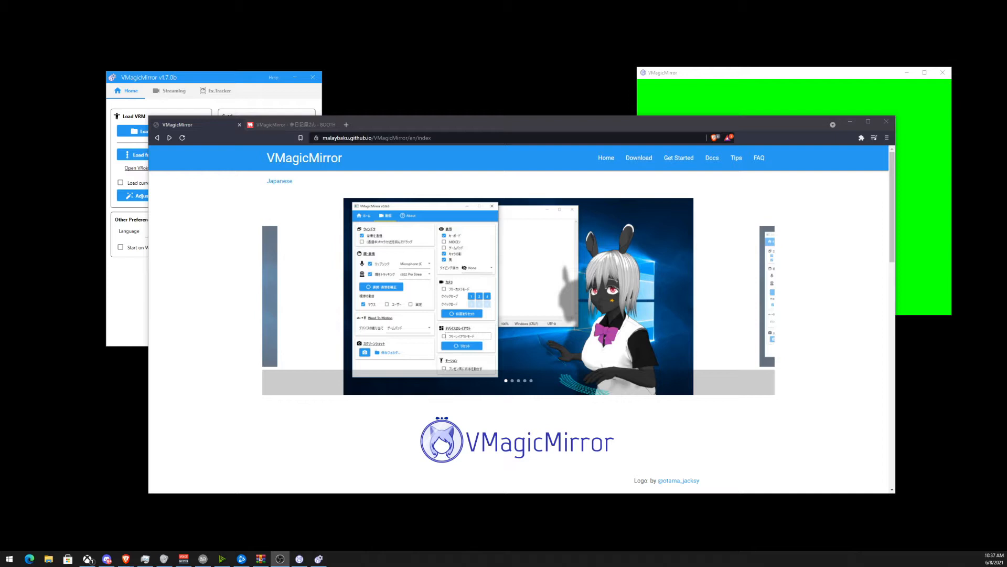
# Leave Add a new channel and switch on all five Restream destinations, including YouTube.
pyautogui.click(440, 137)
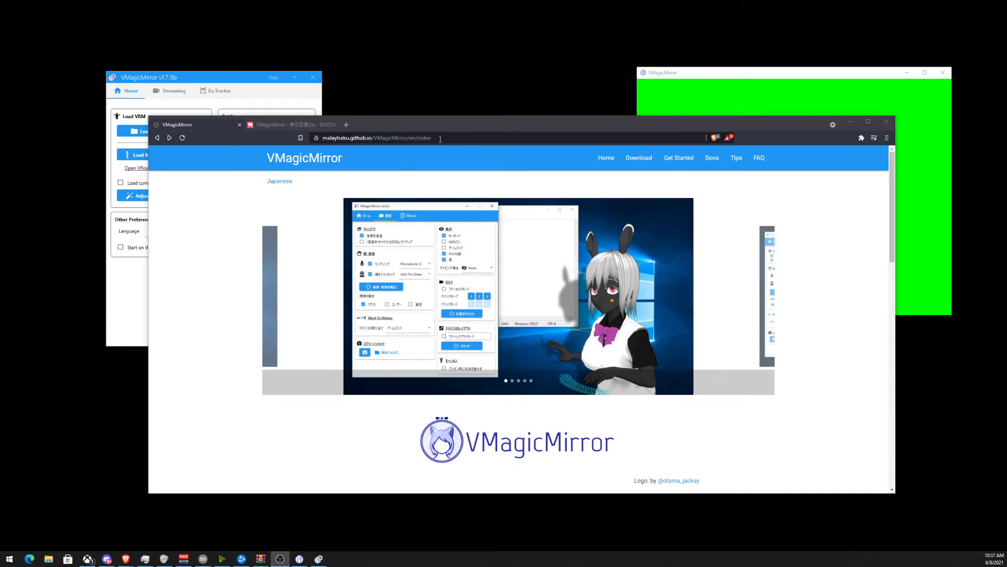
pyautogui.moveTo(438, 122); pyautogui.dragTo(411, 109)
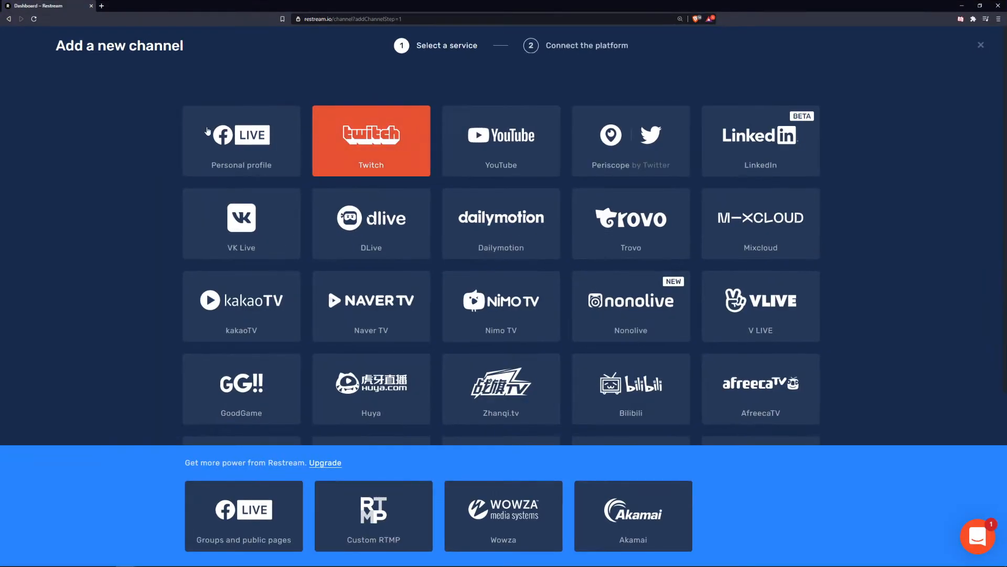
pyautogui.scroll(-3)
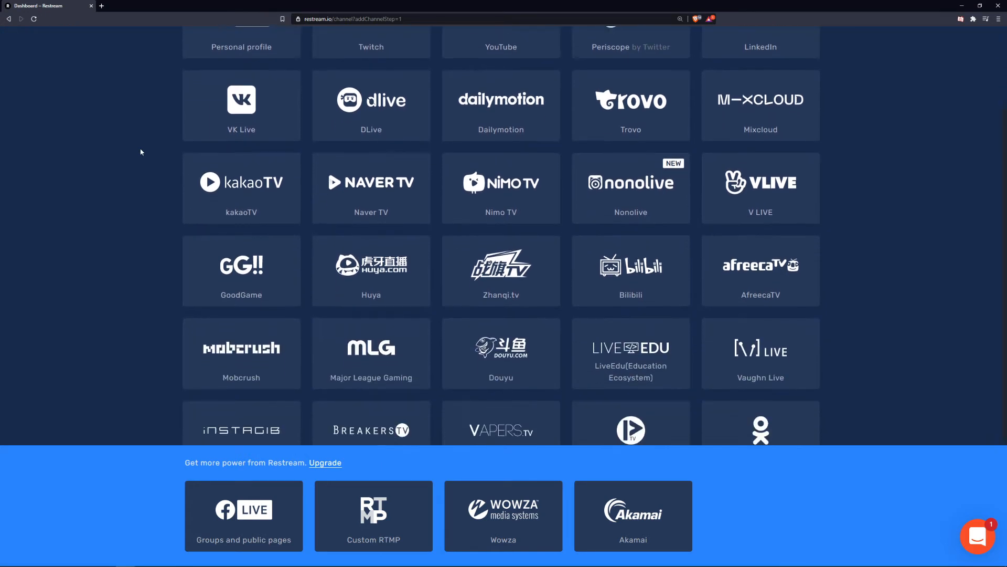
pyautogui.scroll(-3)
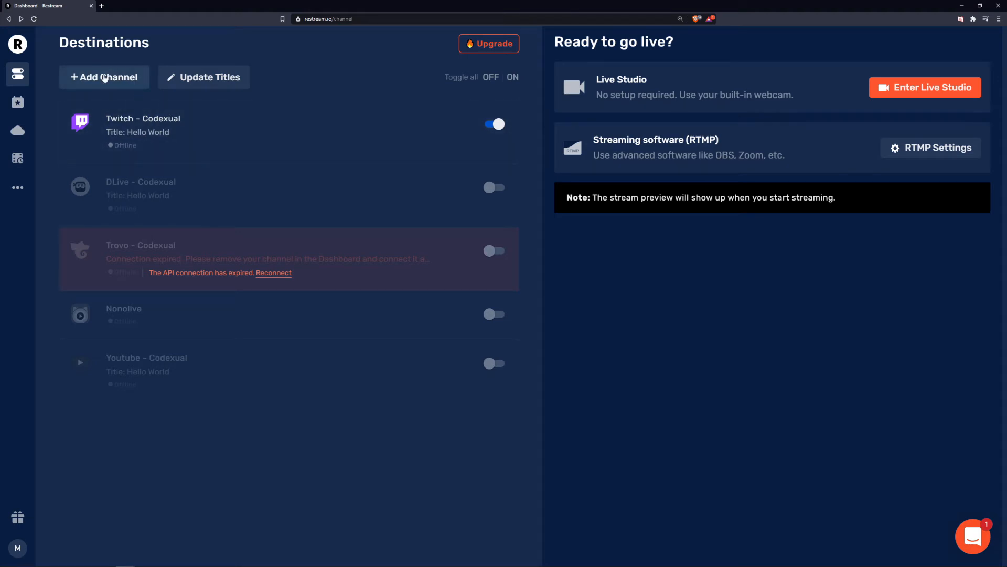
pyautogui.click(494, 187)
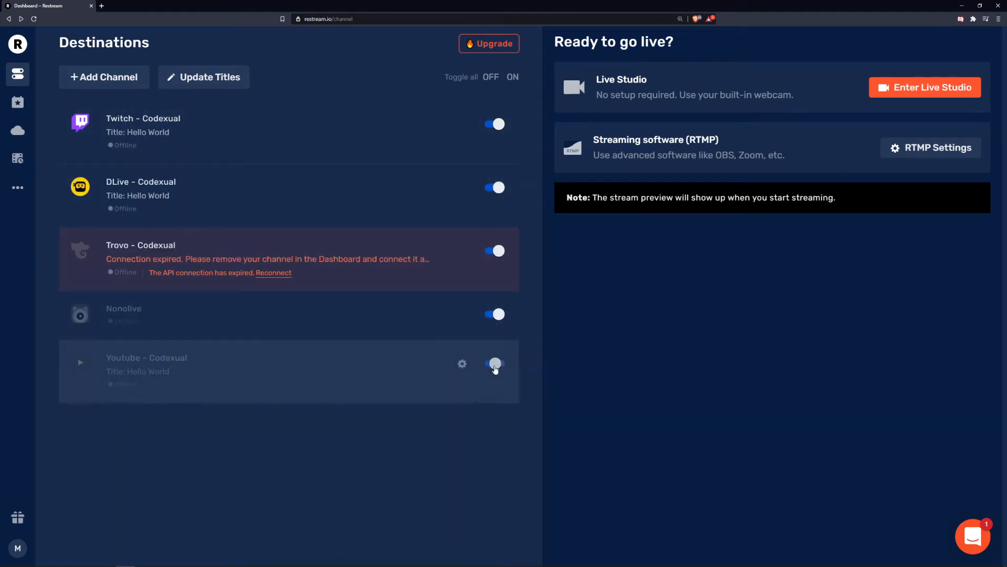
pyautogui.click(495, 363)
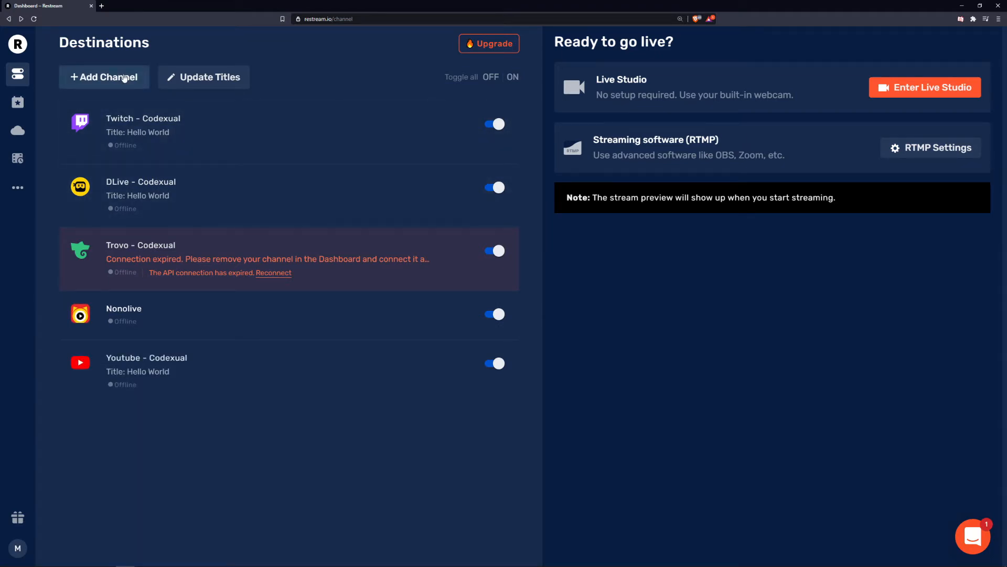
pyautogui.click(208, 77)
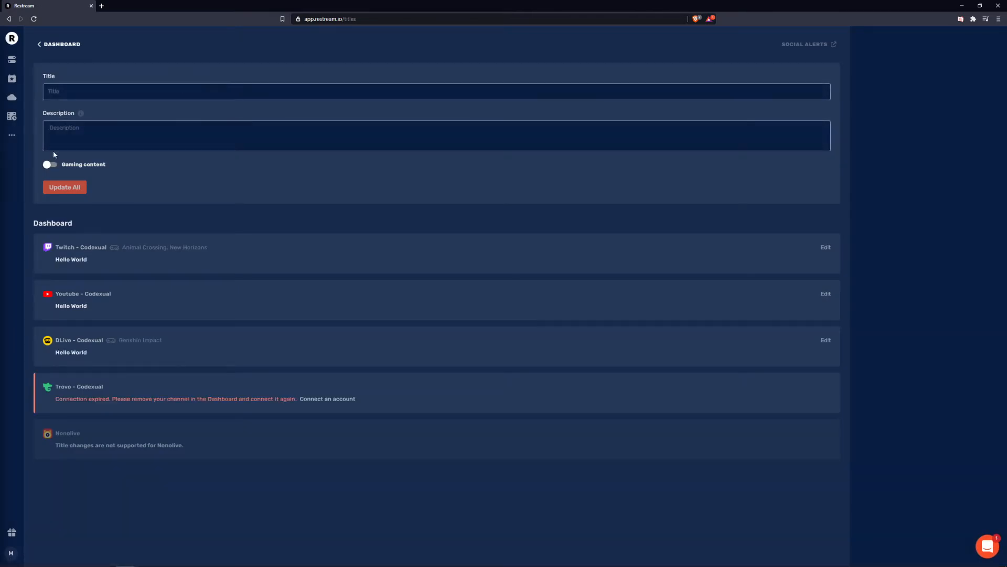
# Turn on Gaming content and scroll through the Stream game dropdown without choosing.
pyautogui.click(51, 164)
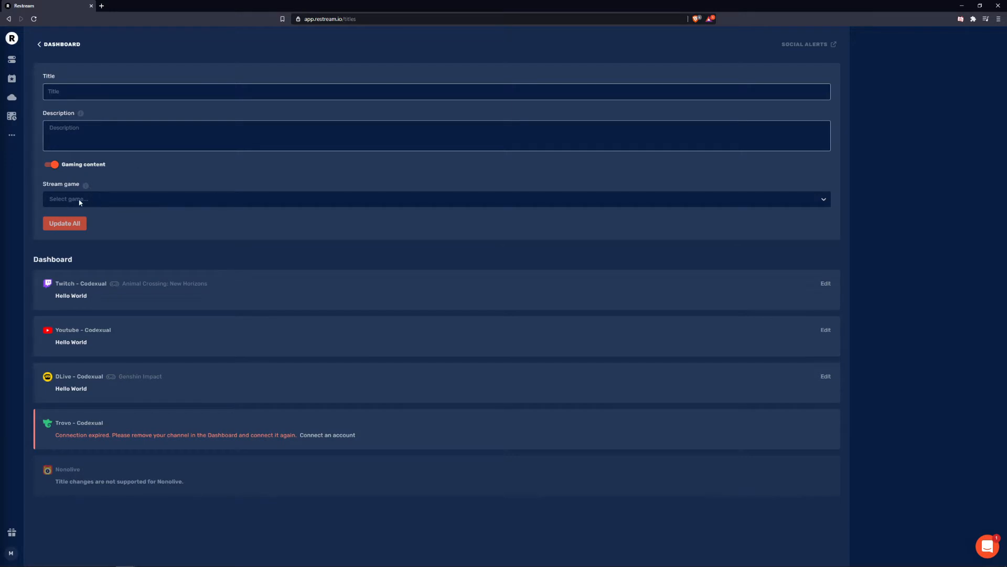
pyautogui.click(435, 198)
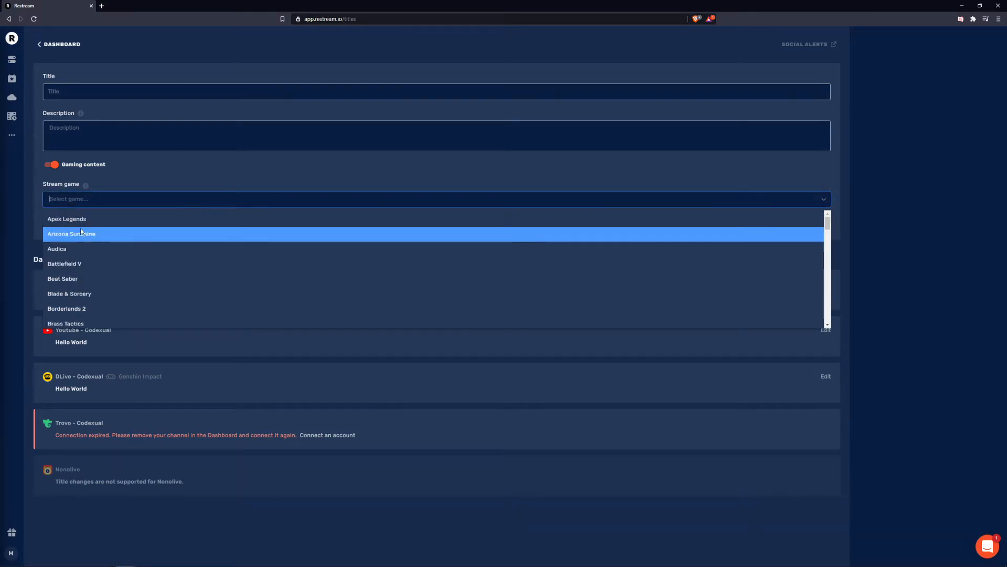
pyautogui.scroll(-3)
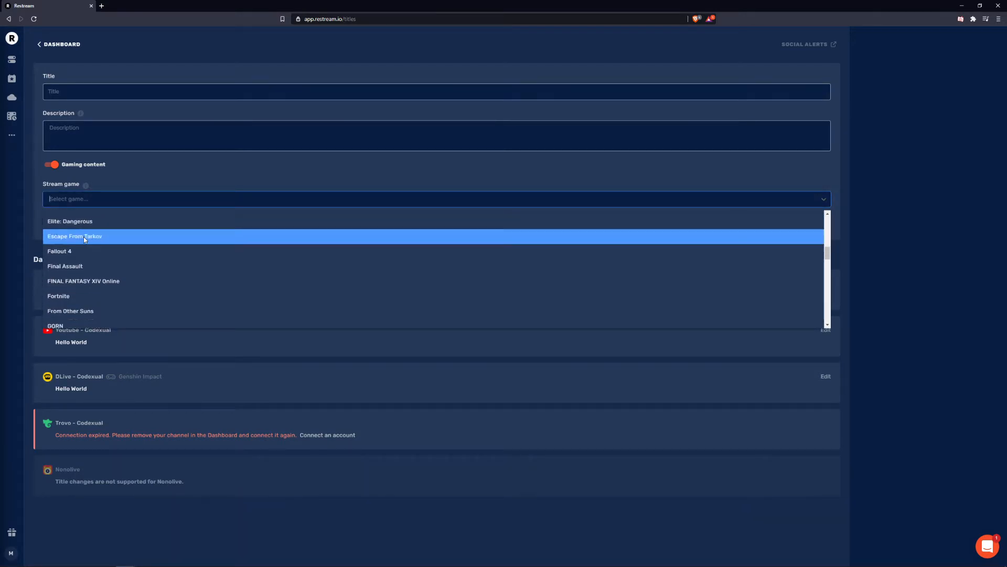
pyautogui.scroll(-3)
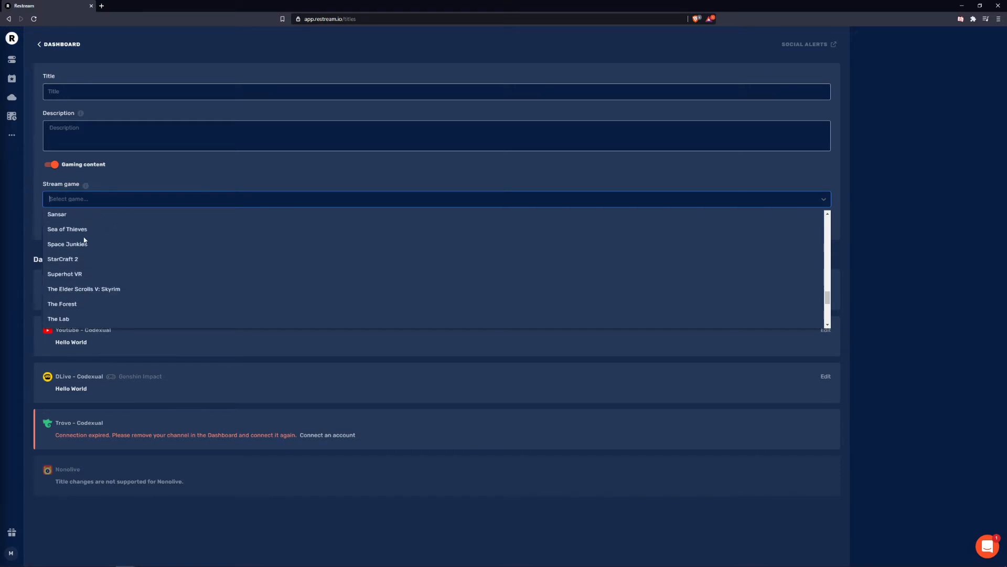
pyautogui.scroll(-3)
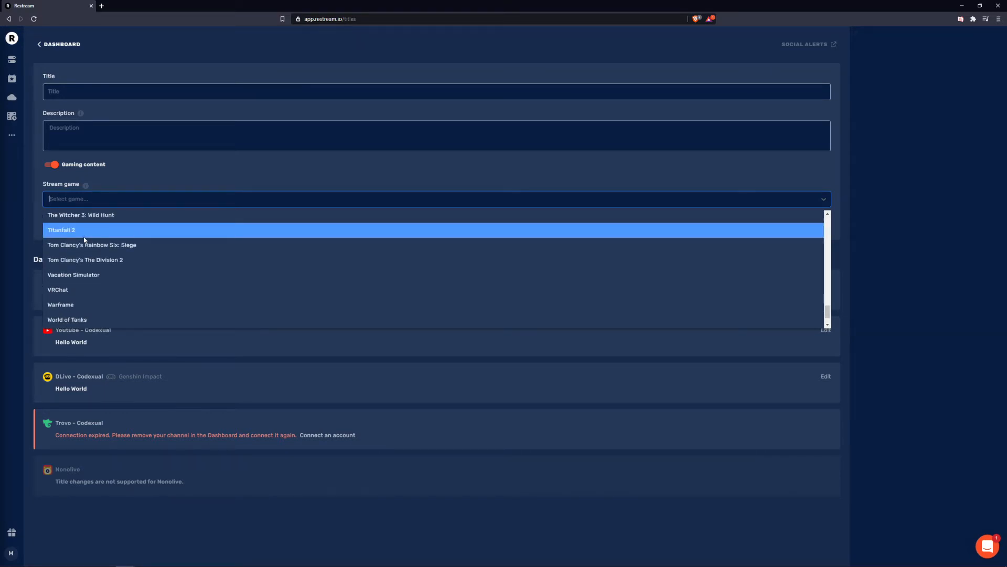
pyautogui.moveTo(92, 245)
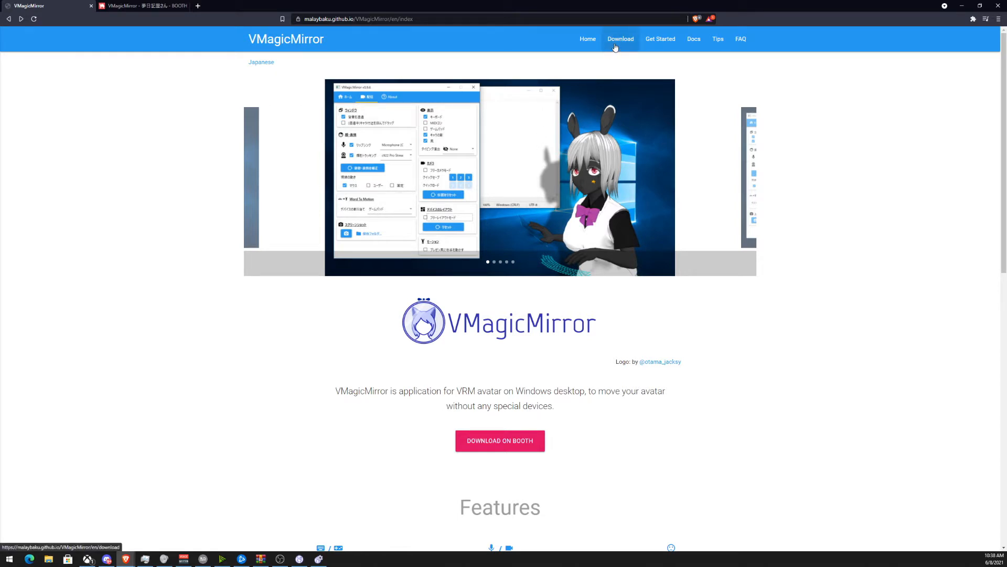
# Follow the site's Download link to GitHub, then the README's Booth link.
pyautogui.click(619, 38)
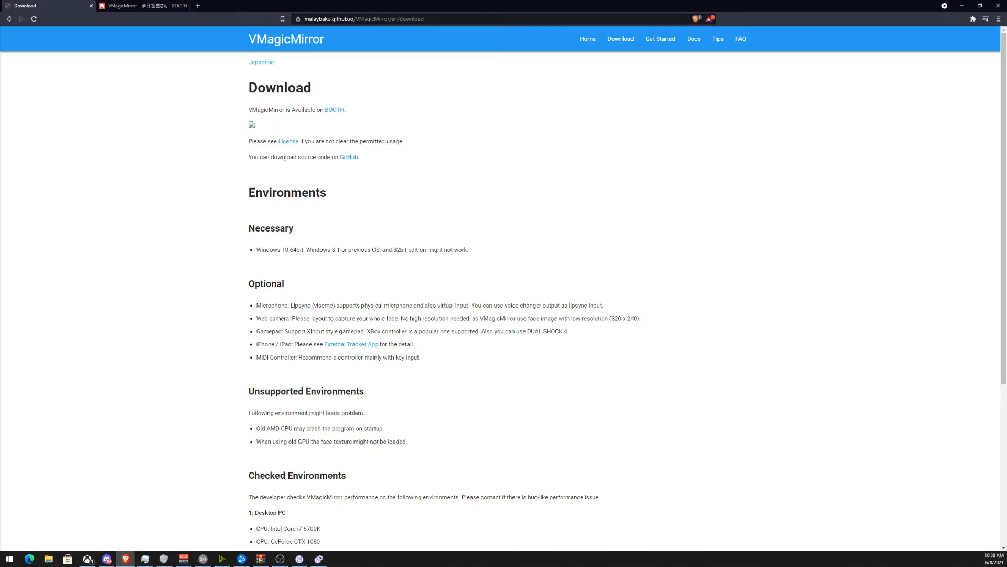
pyautogui.click(348, 156)
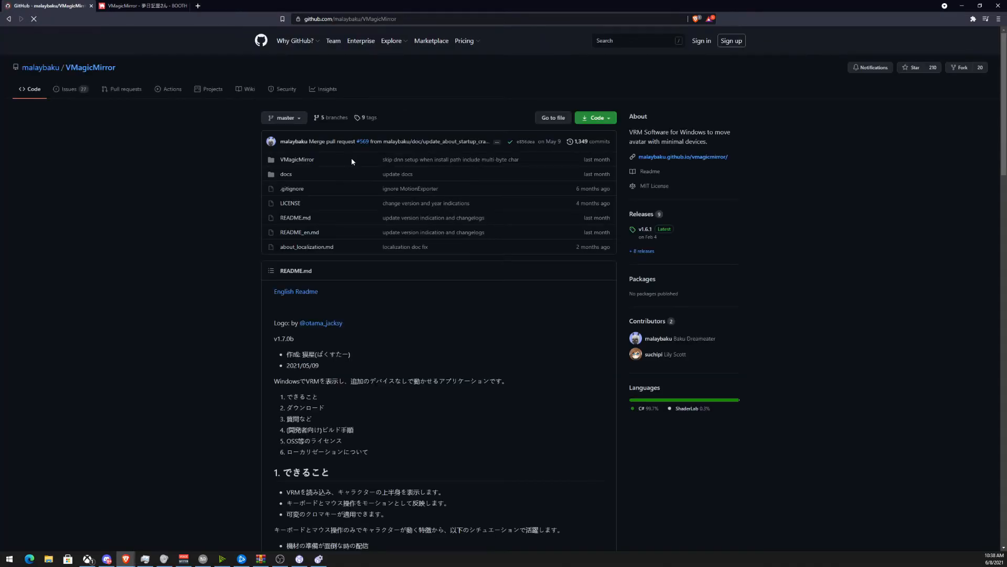
pyautogui.scroll(-3)
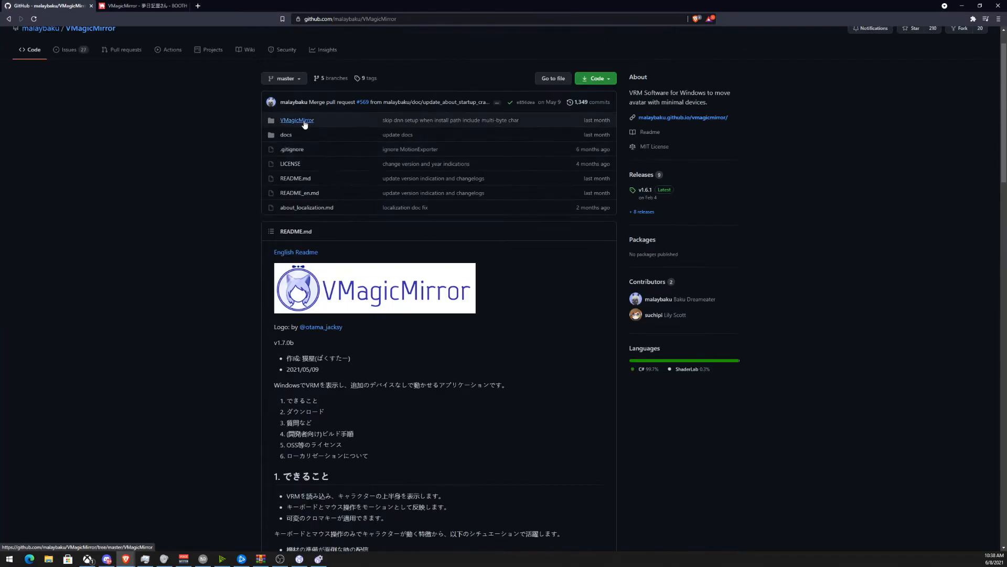
pyautogui.scroll(-3)
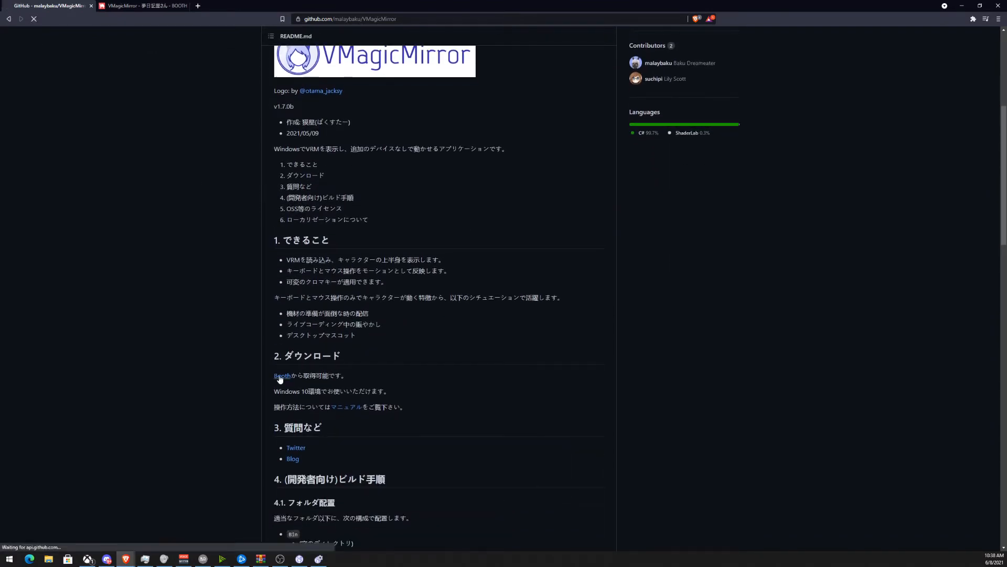
pyautogui.click(281, 376)
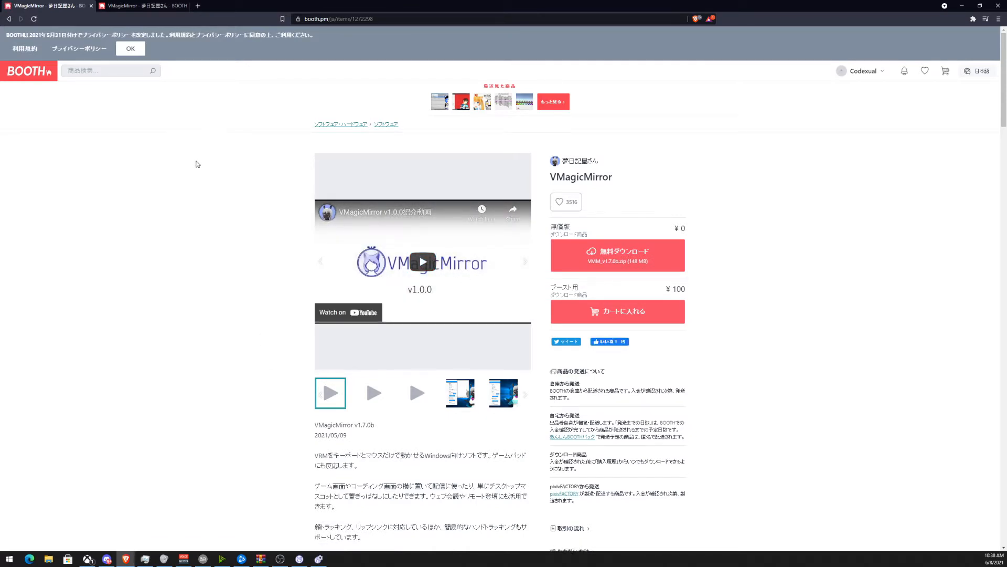
pyautogui.moveTo(230, 75)
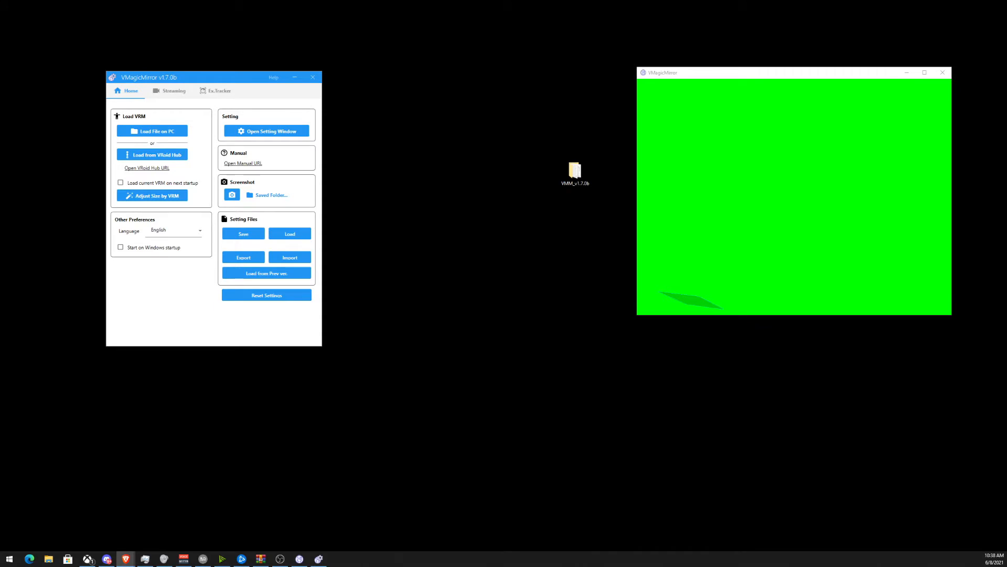
pyautogui.moveTo(515, 269)
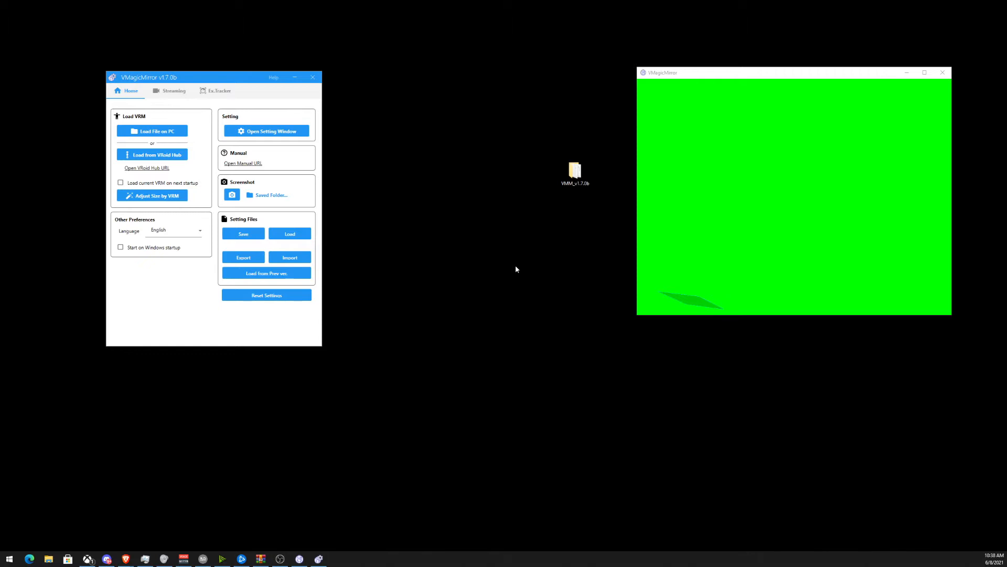
pyautogui.moveTo(604, 218)
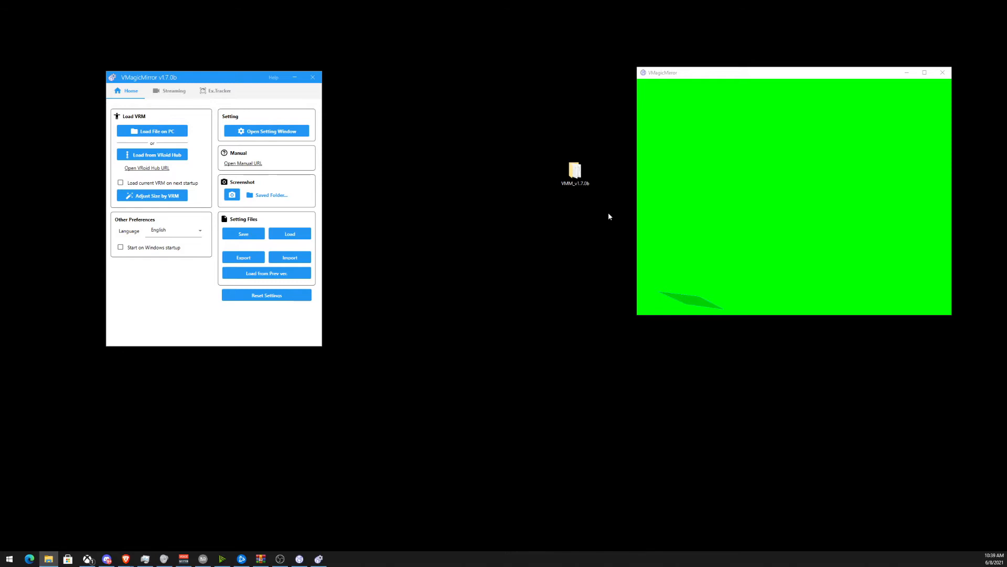
pyautogui.moveTo(156, 35)
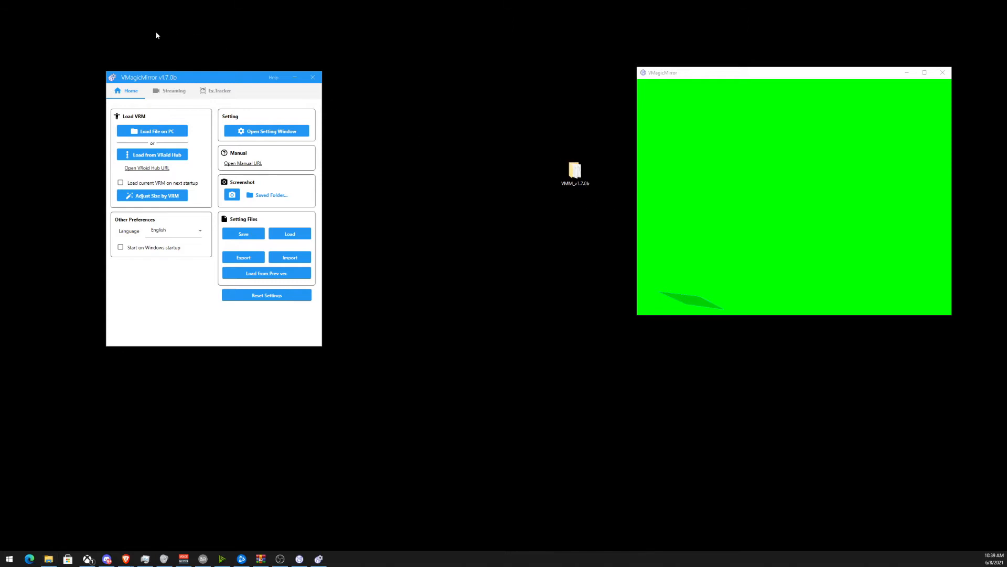
# Drag the control panel toward the screen centre, beside the green avatar window.
pyautogui.moveTo(212, 77); pyautogui.dragTo(343, 82)
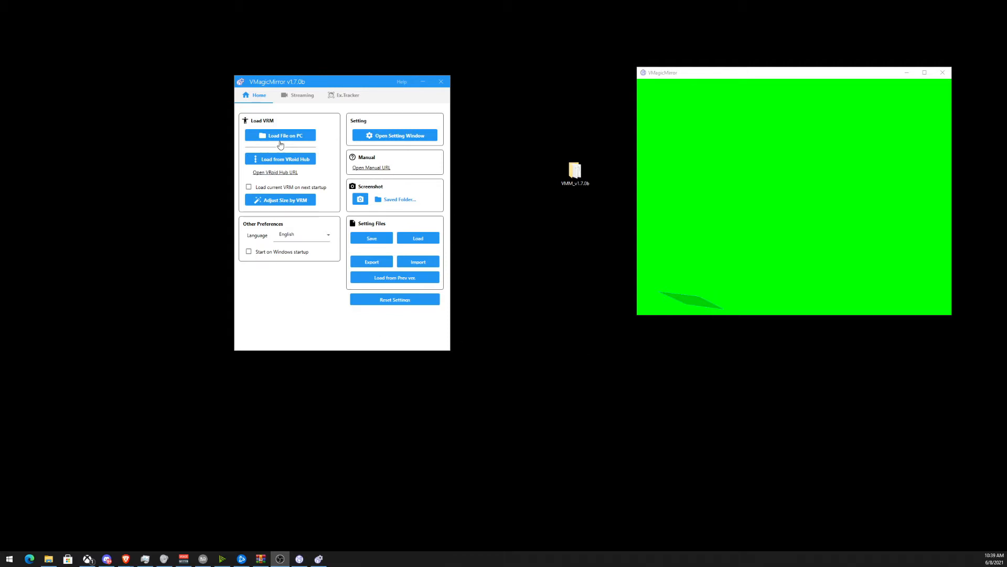
# Pick a VRM file from the PC and accept its license to load the hoodie avatar.
pyautogui.click(280, 134)
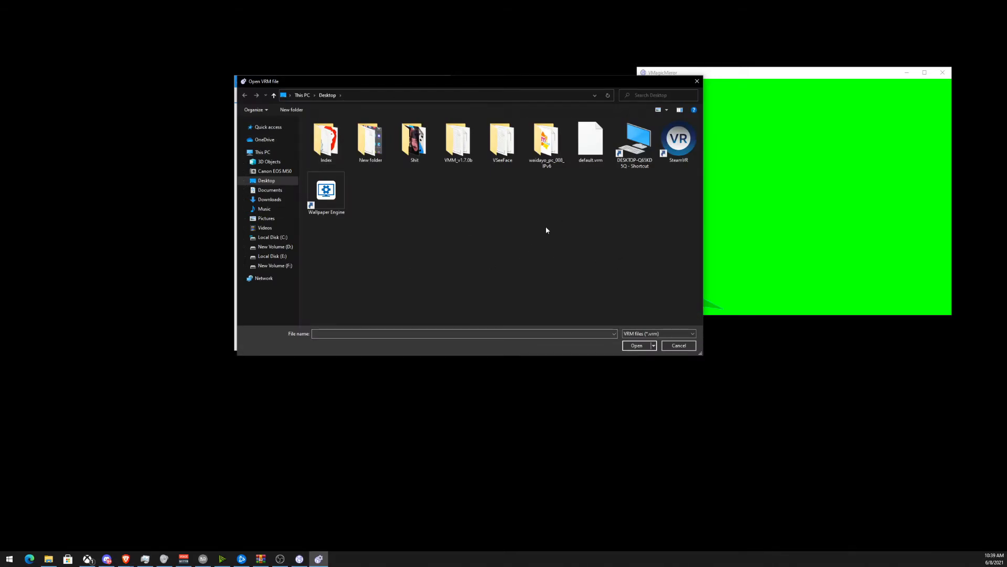
pyautogui.click(678, 346)
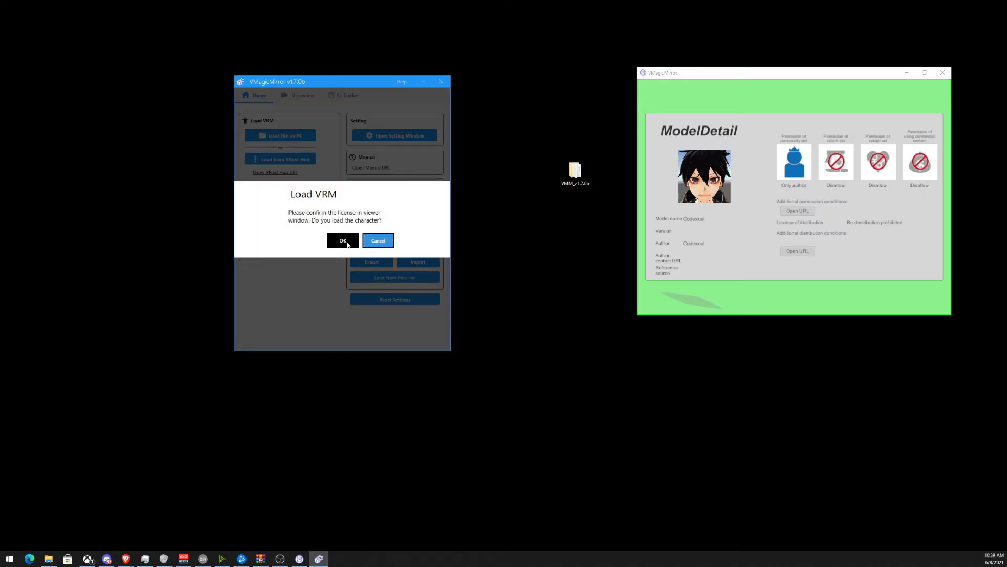
pyautogui.click(343, 240)
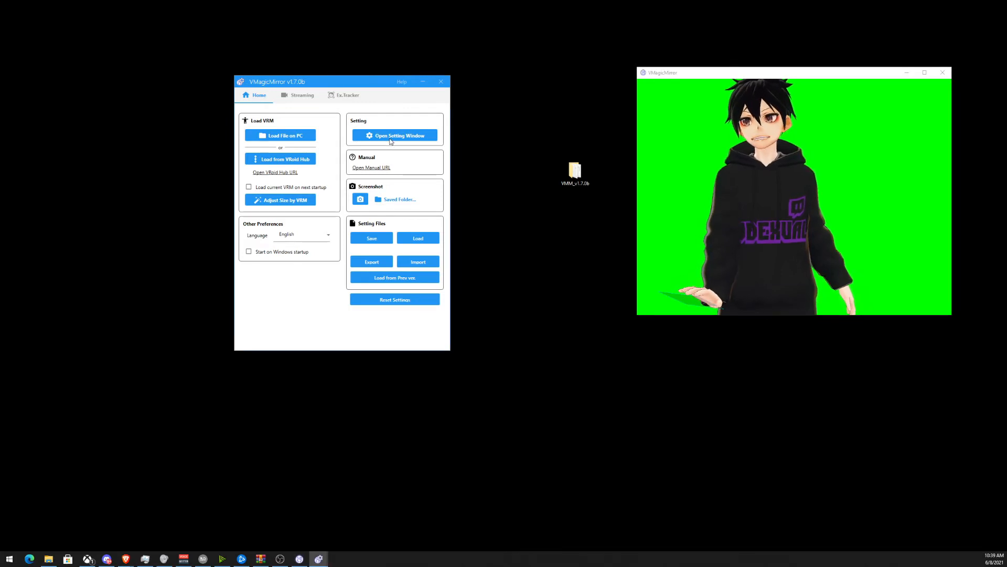
# Enable Transparent Window in settings and drag the avatar to the lower right.
pyautogui.click(395, 135)
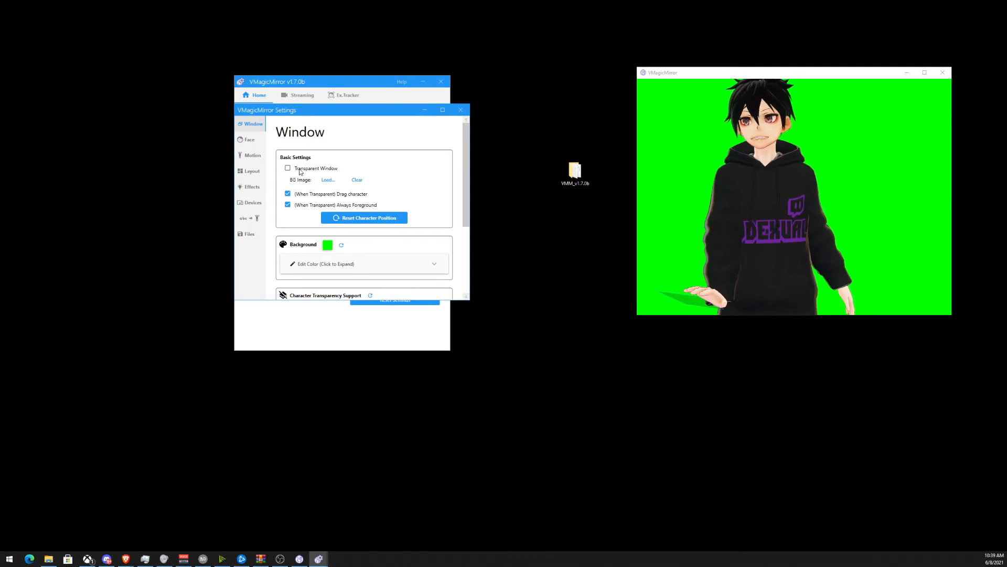
pyautogui.click(287, 168)
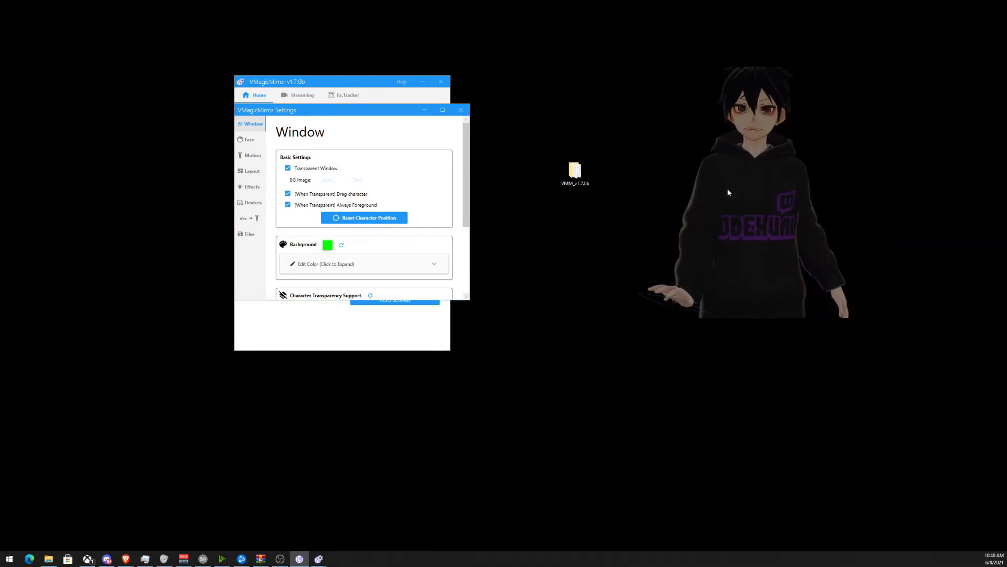
pyautogui.moveTo(745, 193); pyautogui.dragTo(862, 418)
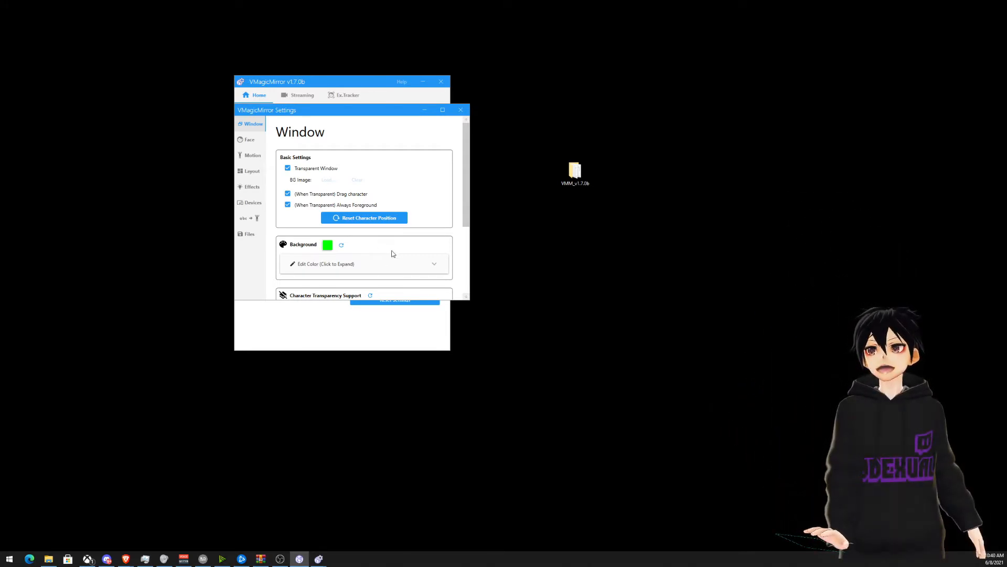
# Turn on Free Camera Mode in the Layout settings.
pyautogui.click(252, 170)
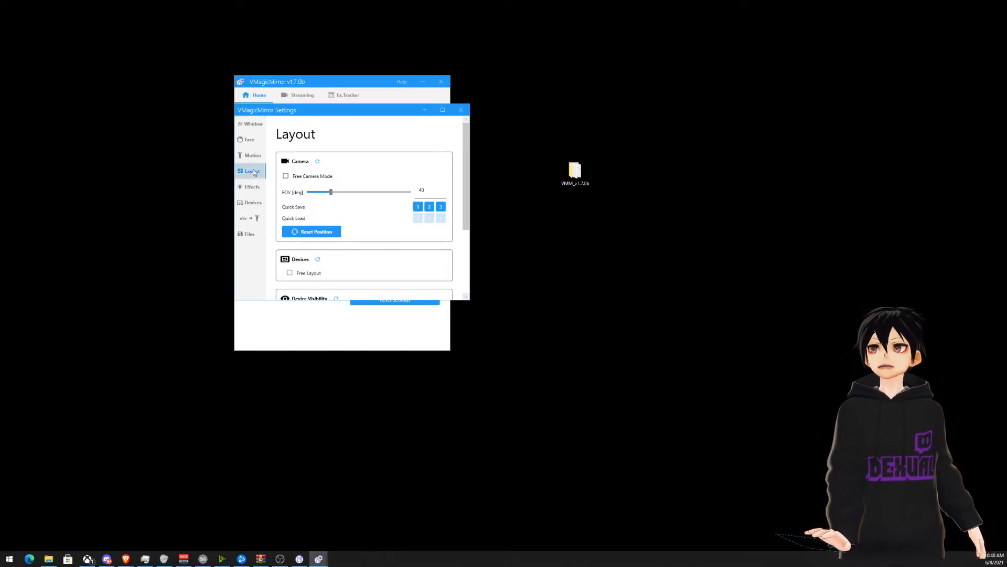
pyautogui.click(285, 176)
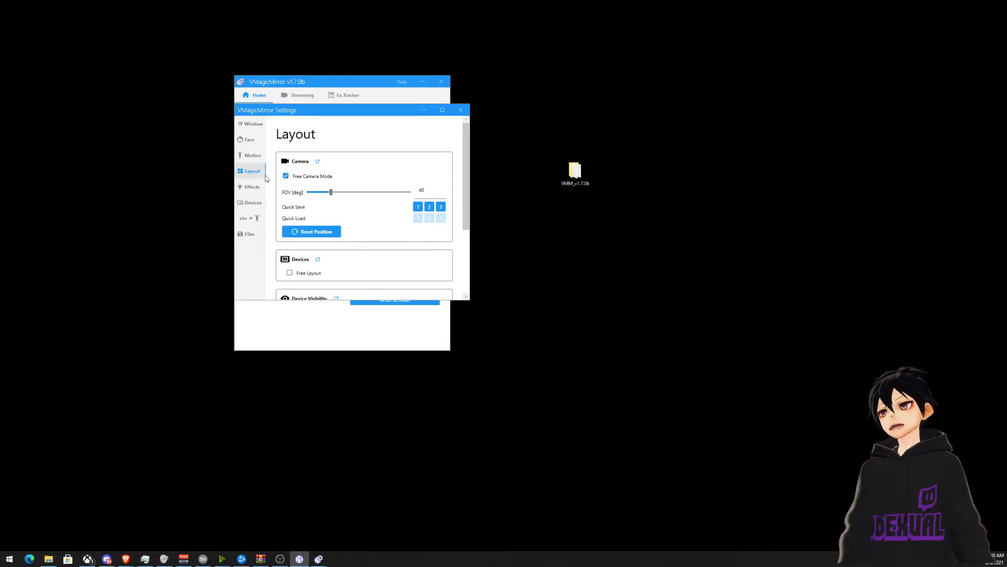
pyautogui.click(250, 139)
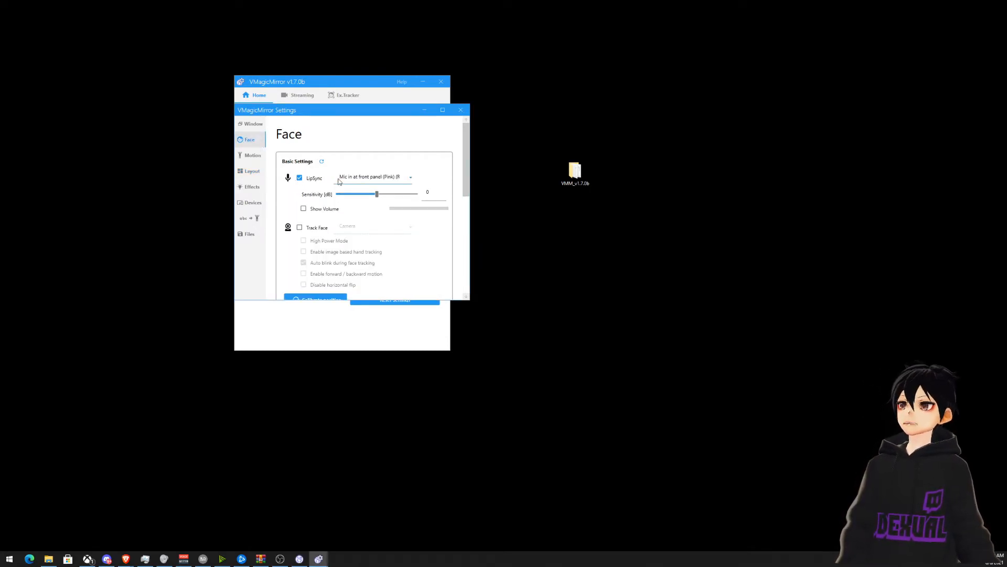
pyautogui.moveTo(393, 216)
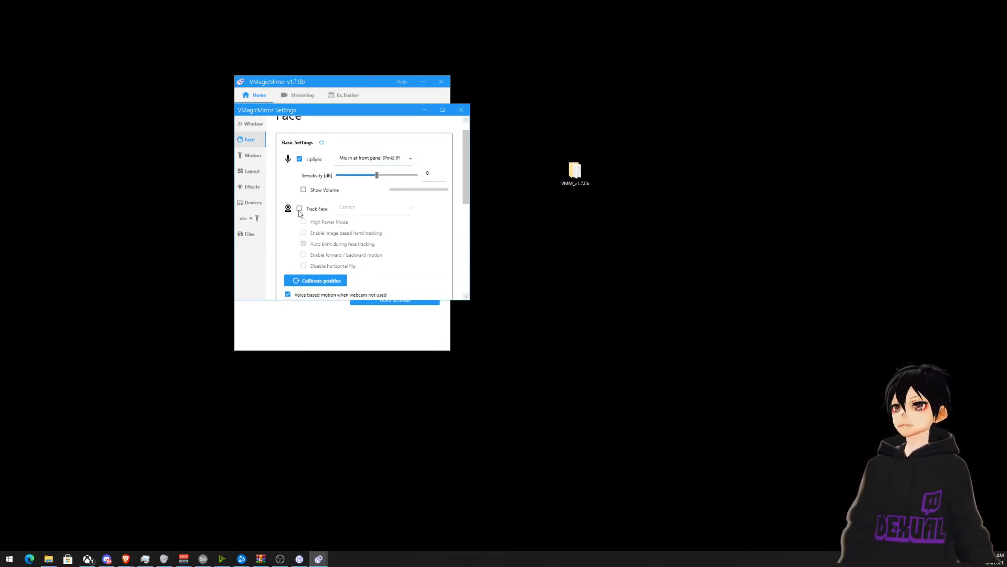
pyautogui.click(300, 209)
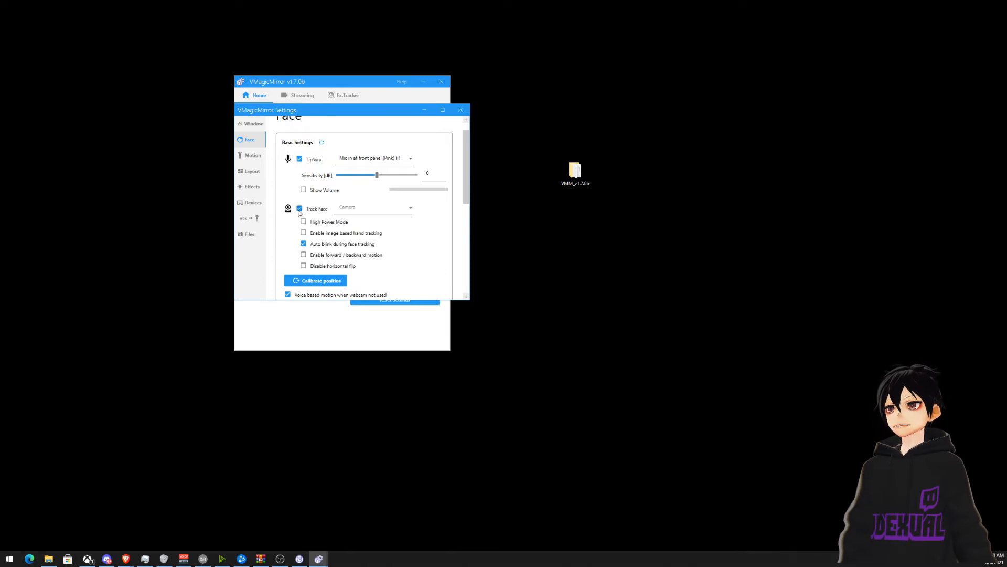
pyautogui.click(298, 208)
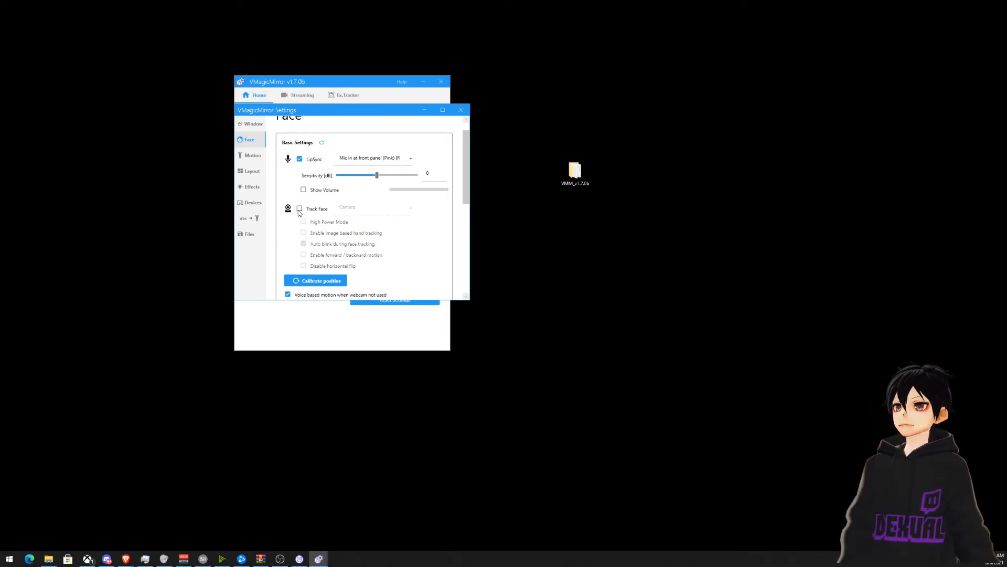
pyautogui.click(299, 209)
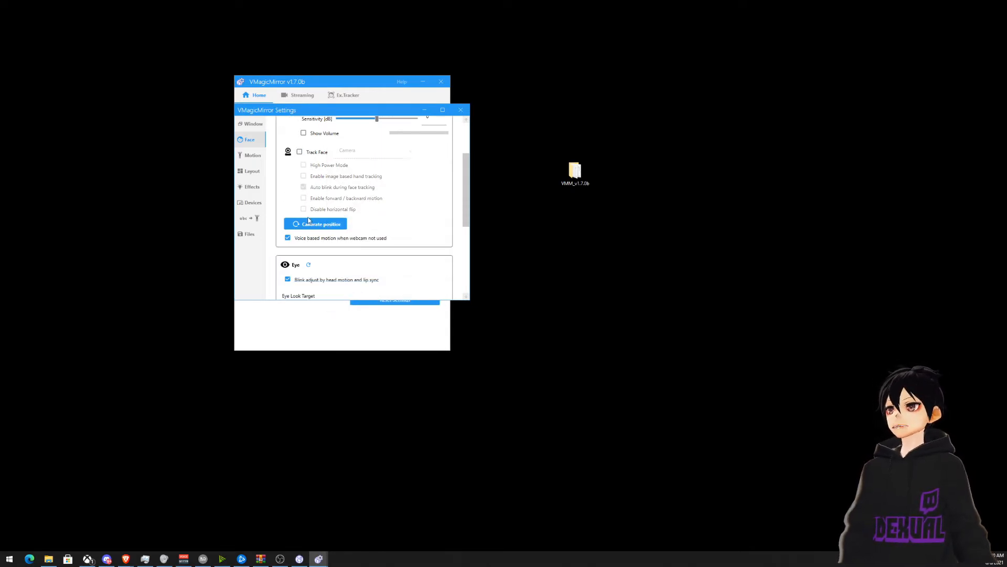
pyautogui.scroll(-3)
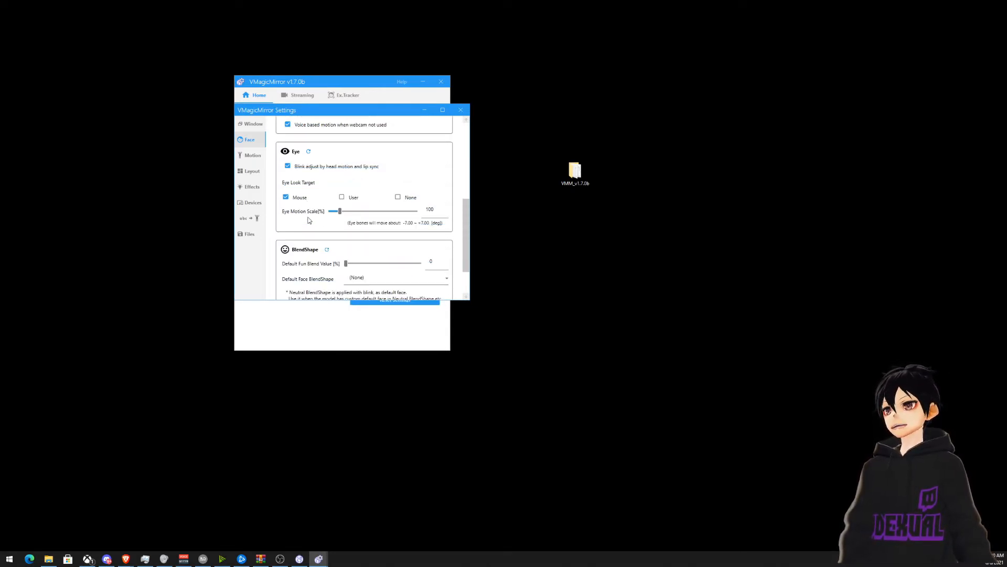
# Scroll through the Motion tab, then return to Layout and scroll to Device Visibility.
pyautogui.click(252, 155)
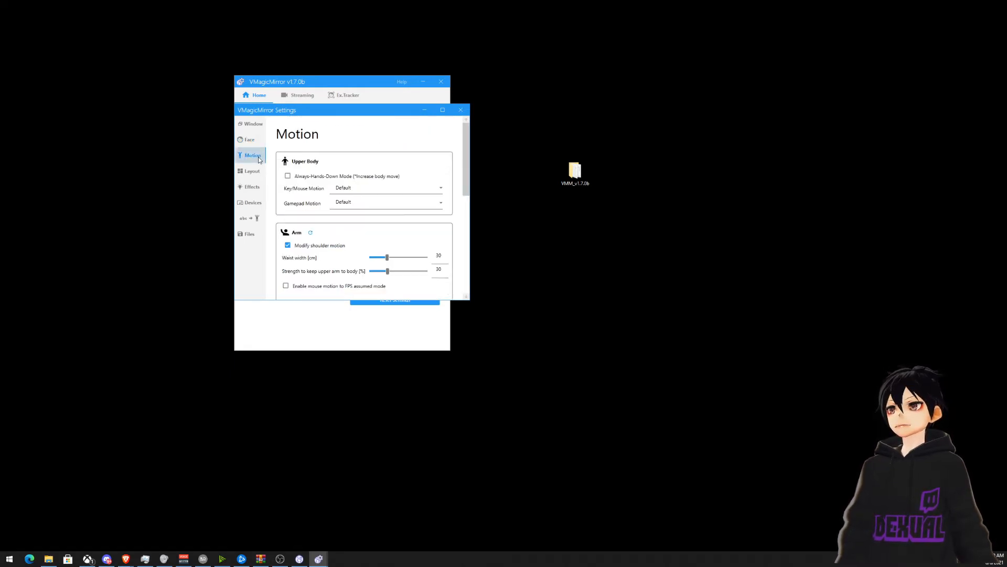
pyautogui.scroll(-3)
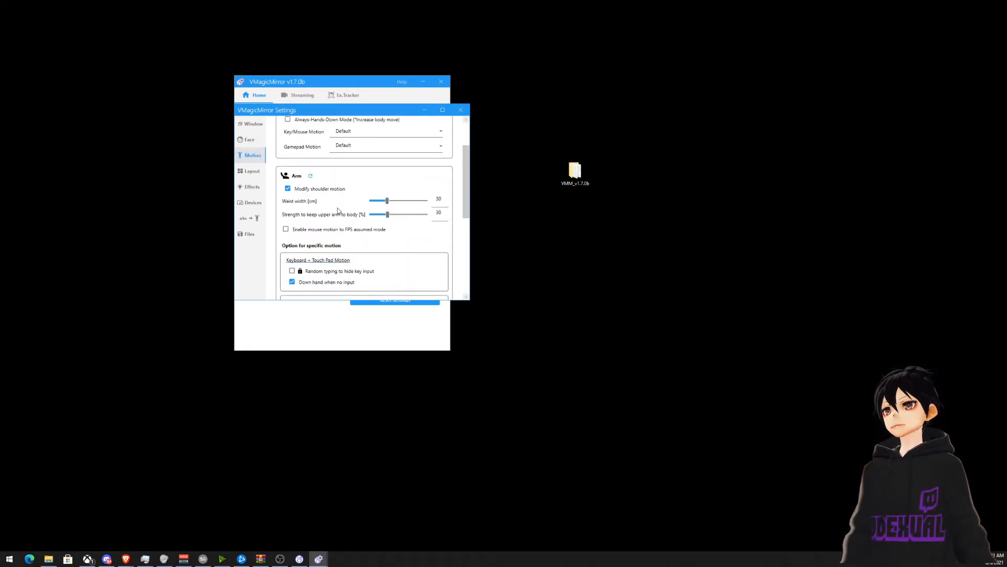
pyautogui.scroll(-3)
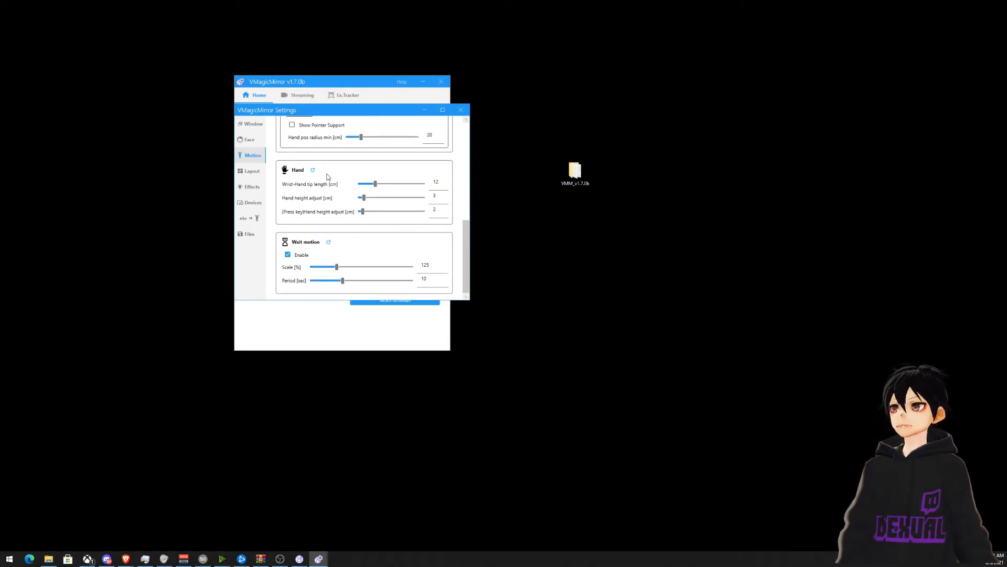
pyautogui.click(252, 170)
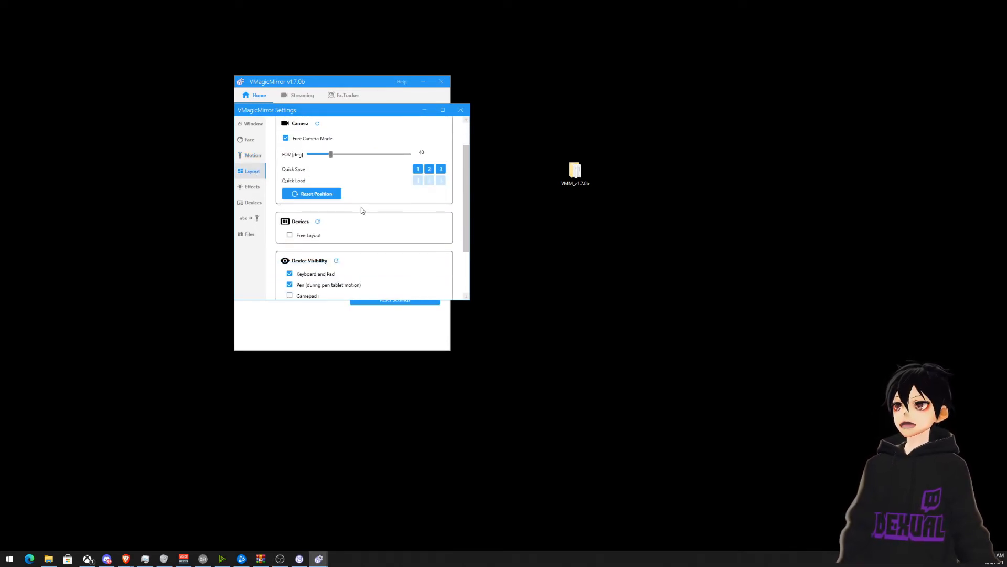
pyautogui.scroll(-3)
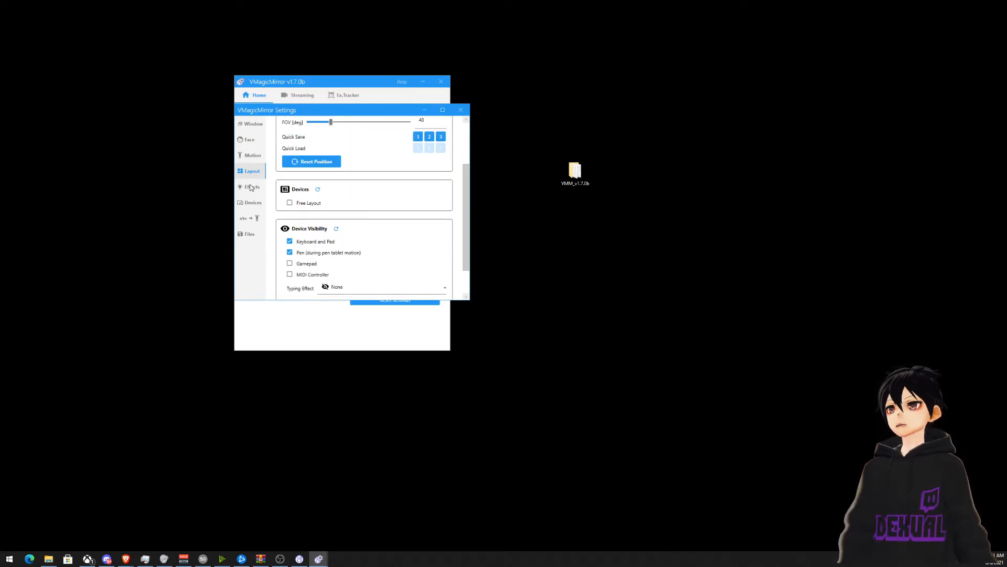
# In the Effects tab, set Quality to Ultra, then change it to High.
pyautogui.click(252, 187)
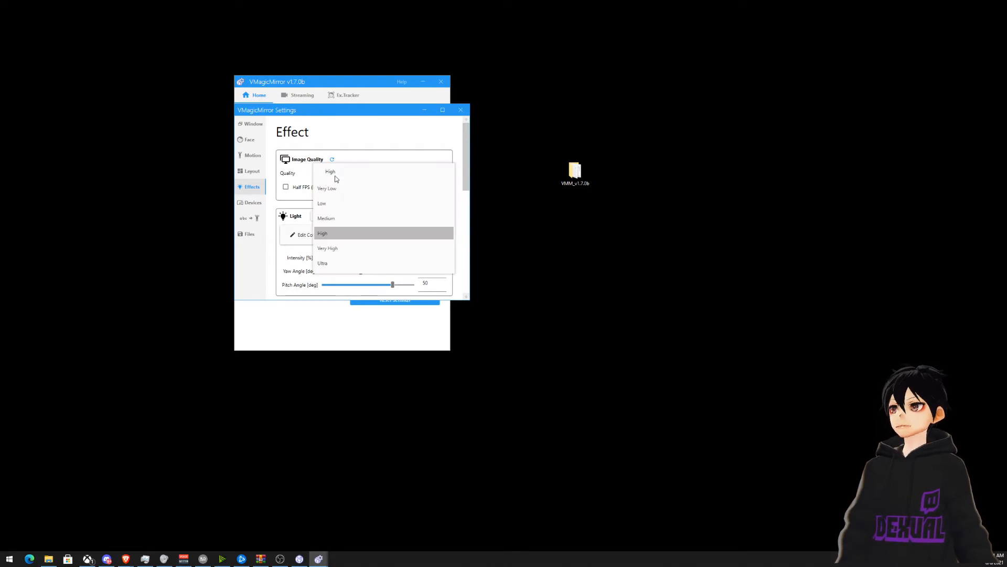
pyautogui.click(322, 263)
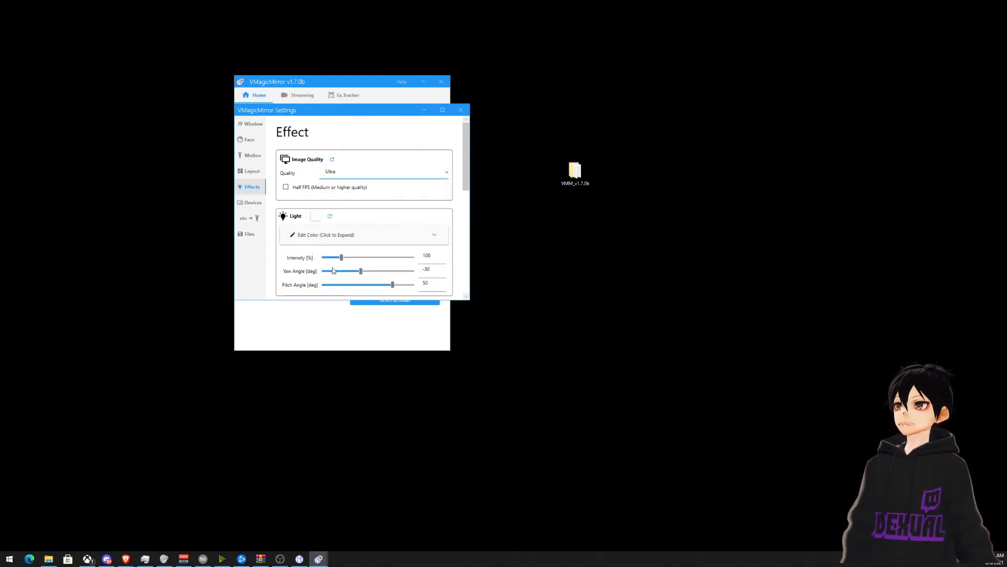
pyautogui.click(382, 171)
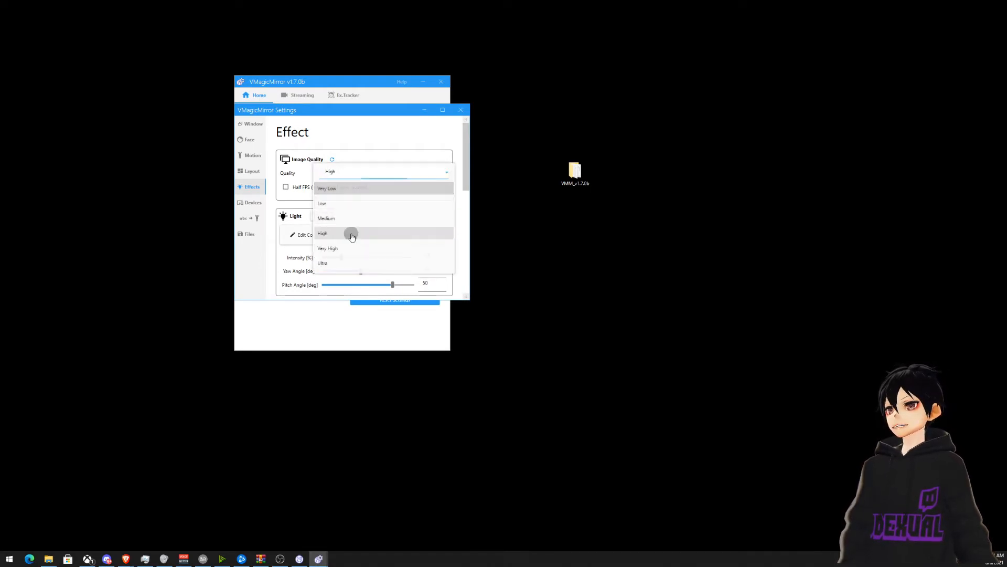
pyautogui.click(322, 233)
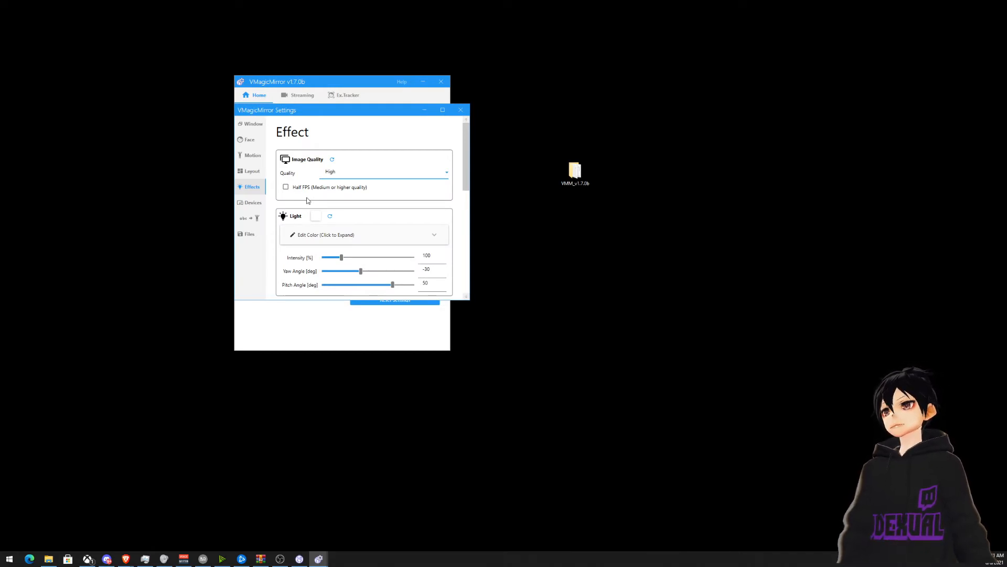
pyautogui.scroll(-3)
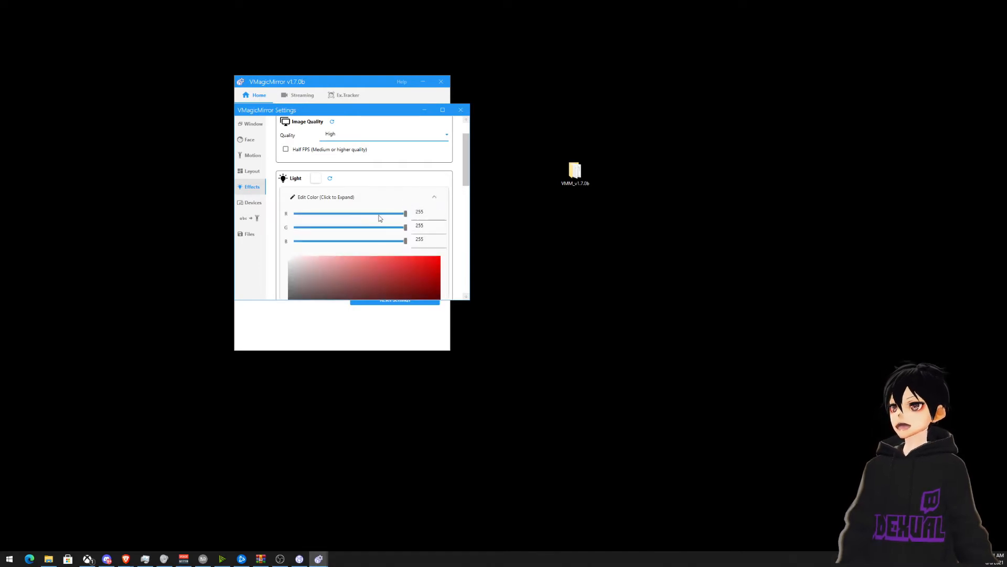
# Drag the light's R slider to 0 for cyan, then back to 255 for white.
pyautogui.moveTo(405, 214); pyautogui.dragTo(402, 214)
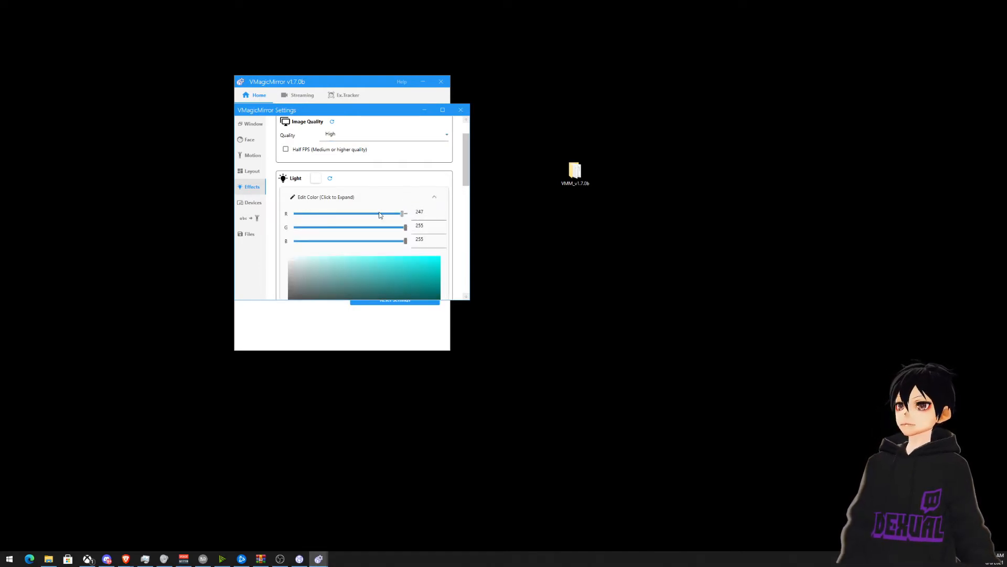
pyautogui.moveTo(402, 213); pyautogui.dragTo(406, 213)
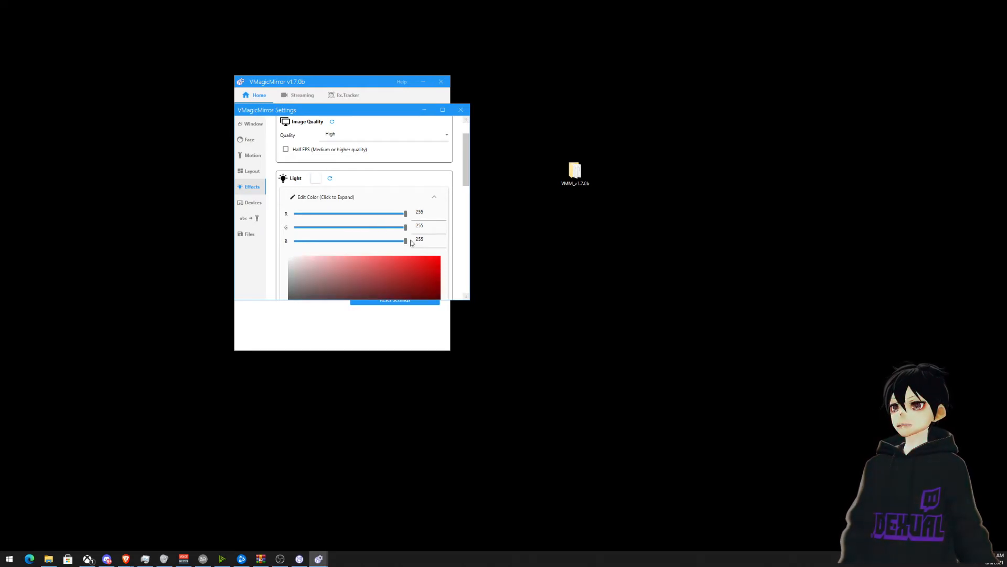
pyautogui.moveTo(405, 213); pyautogui.dragTo(386, 212)
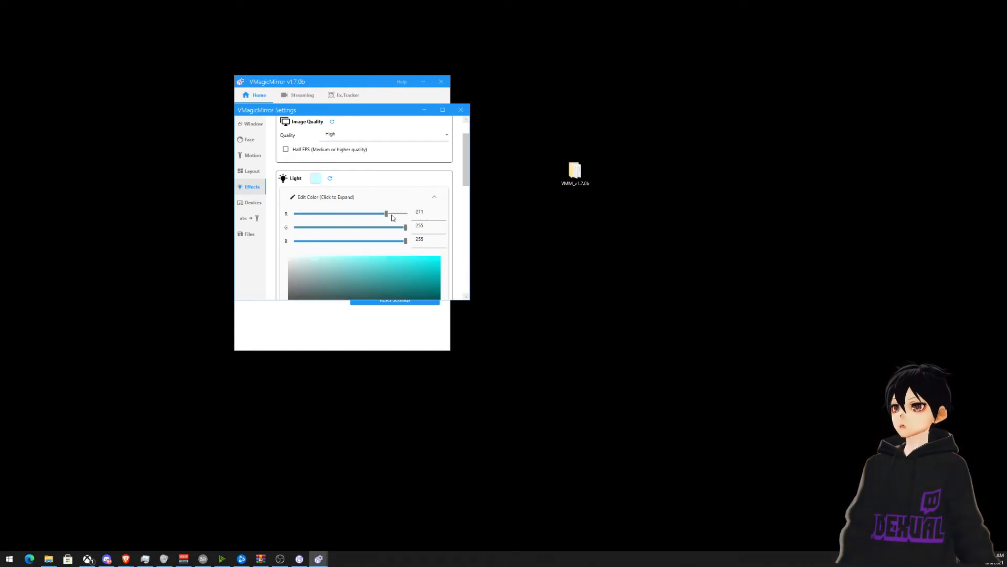
pyautogui.moveTo(386, 212); pyautogui.dragTo(296, 212)
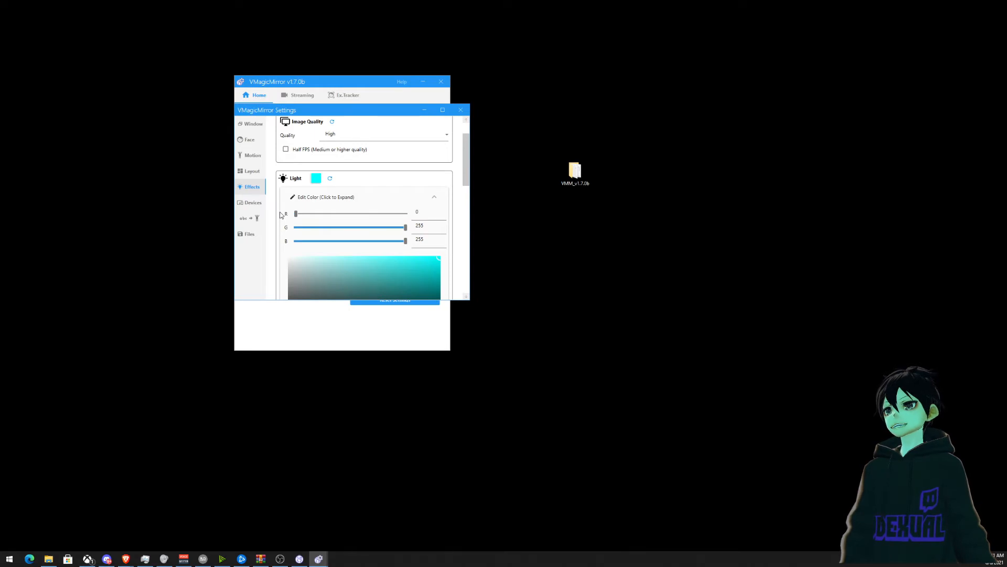
pyautogui.moveTo(295, 214); pyautogui.dragTo(405, 213)
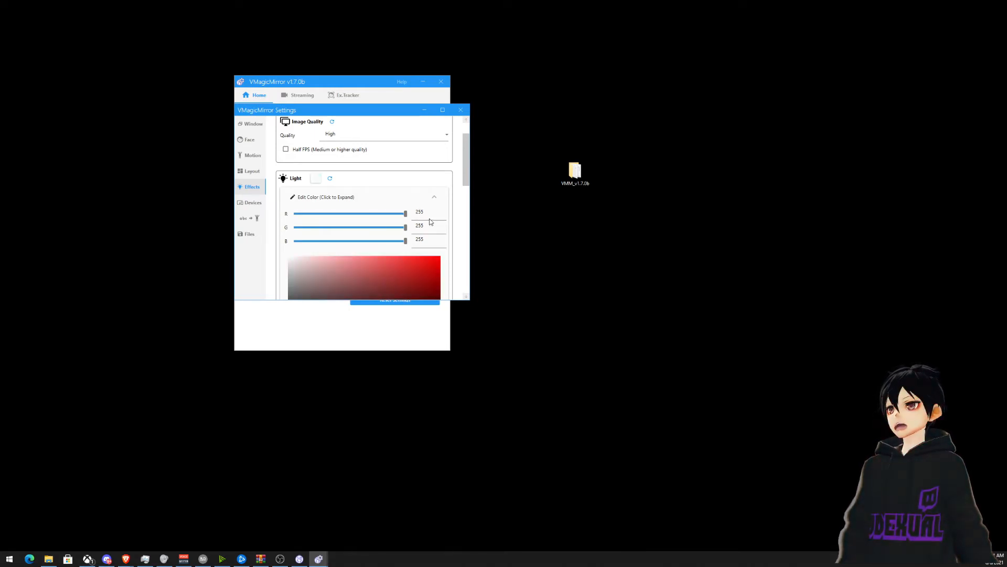
pyautogui.scroll(-3)
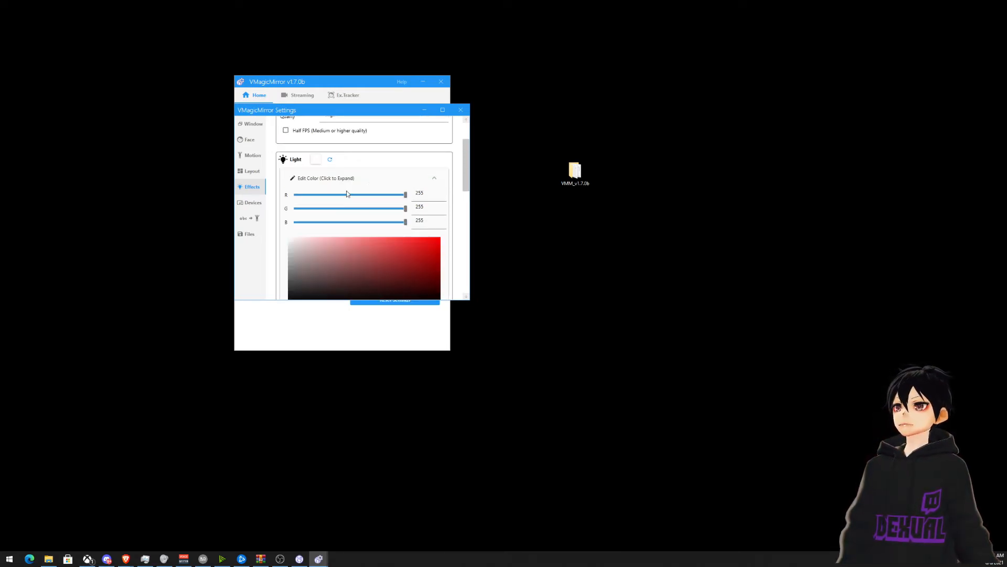
pyautogui.scroll(-3)
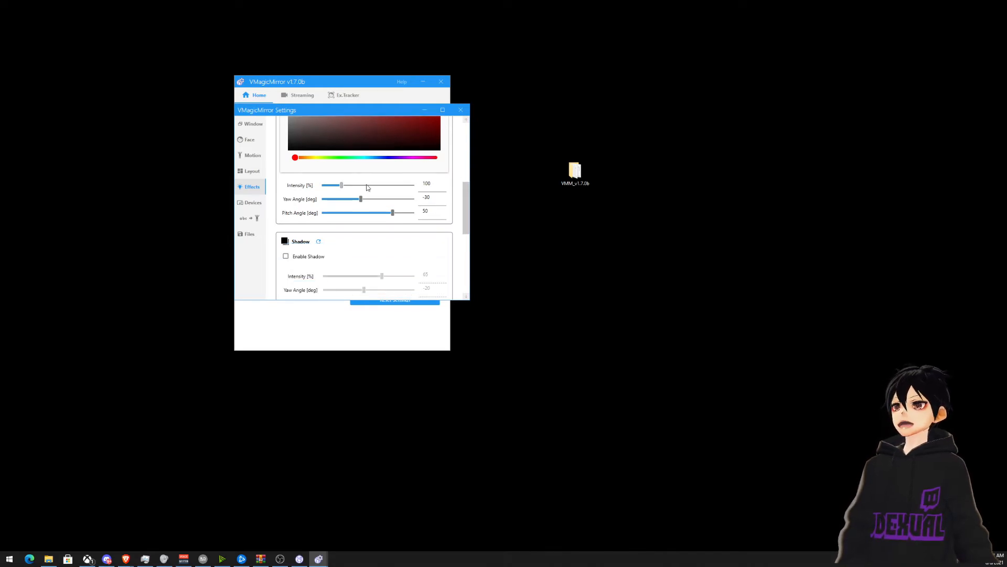
# Uncheck Enable Shadow, then expand Bloom's Edit Color and try its R slider.
pyautogui.scroll(-3)
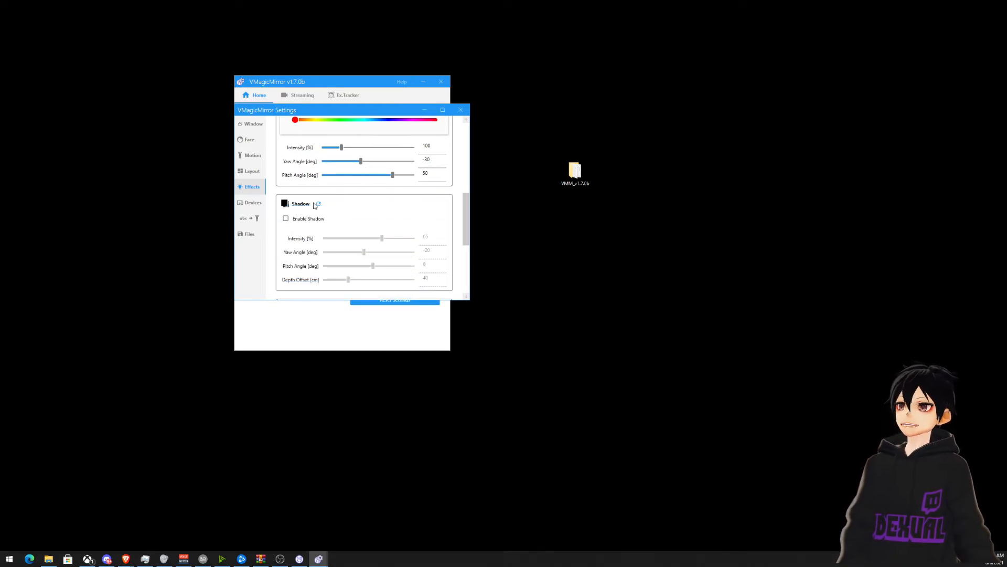
pyautogui.moveTo(804, 409)
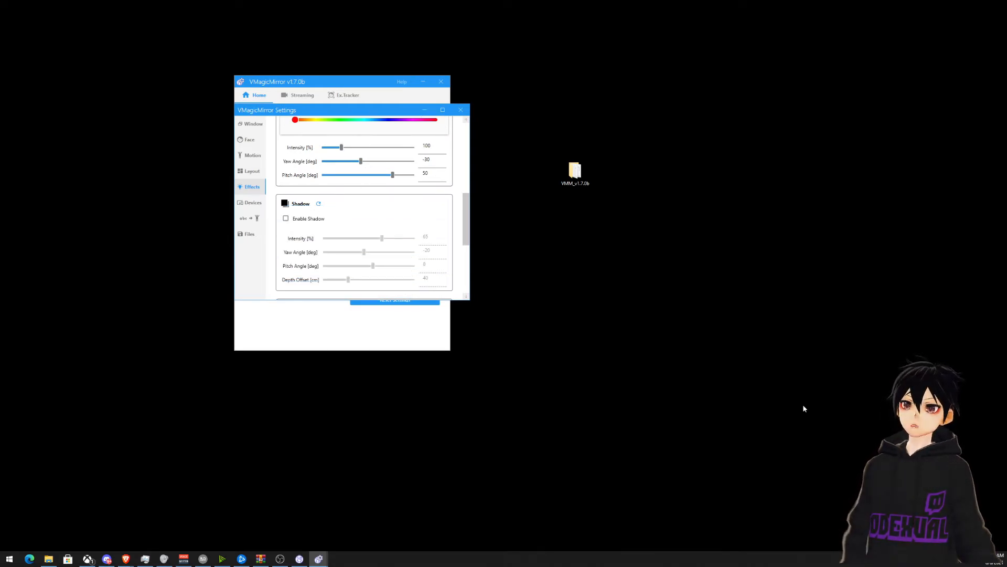
pyautogui.moveTo(802, 424)
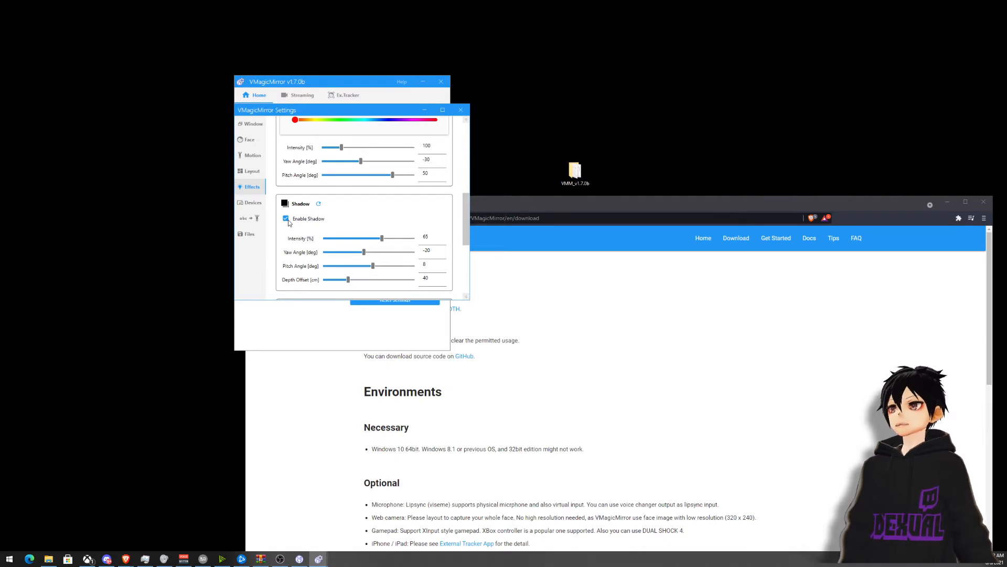
pyautogui.click(286, 181)
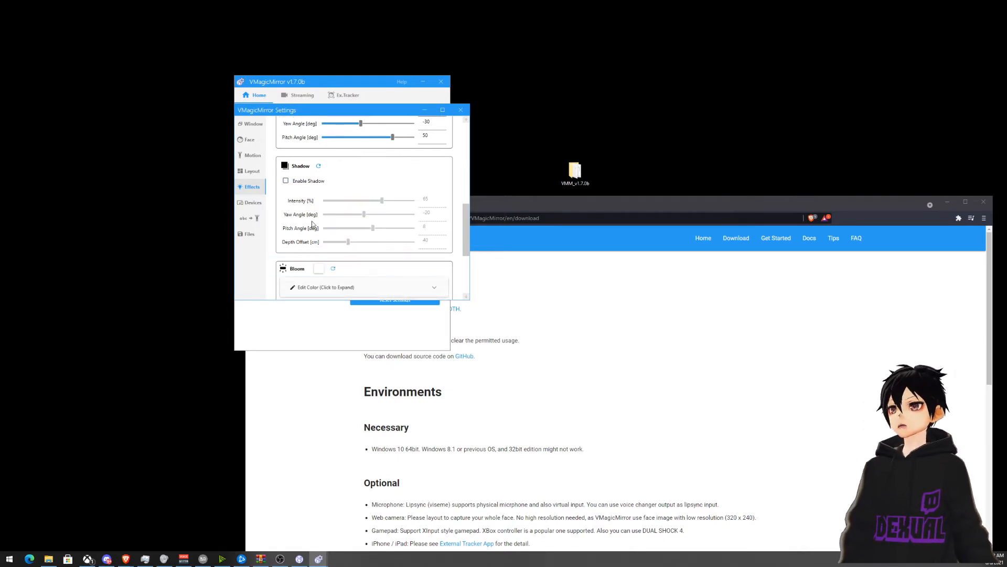
pyautogui.scroll(-3)
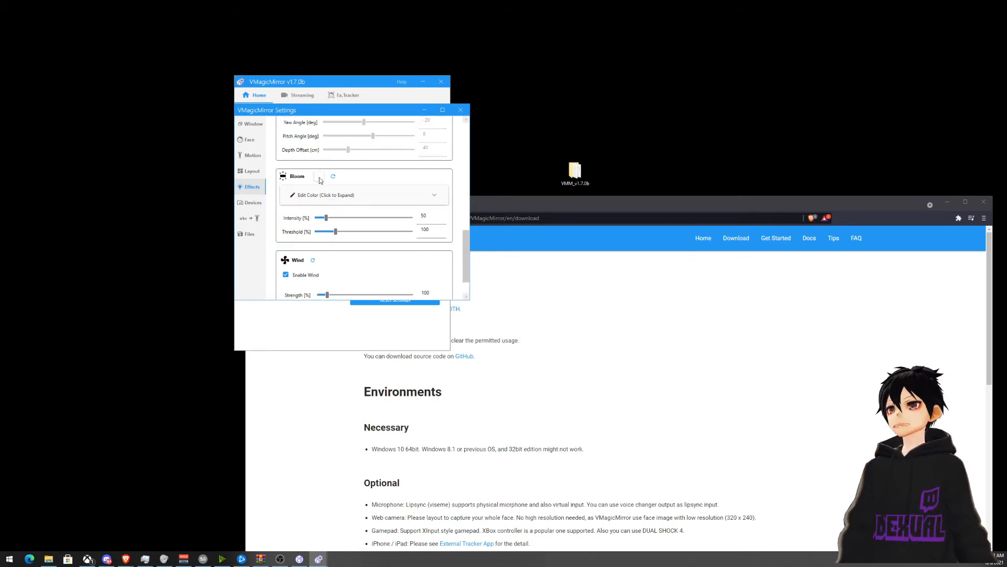
pyautogui.click(363, 194)
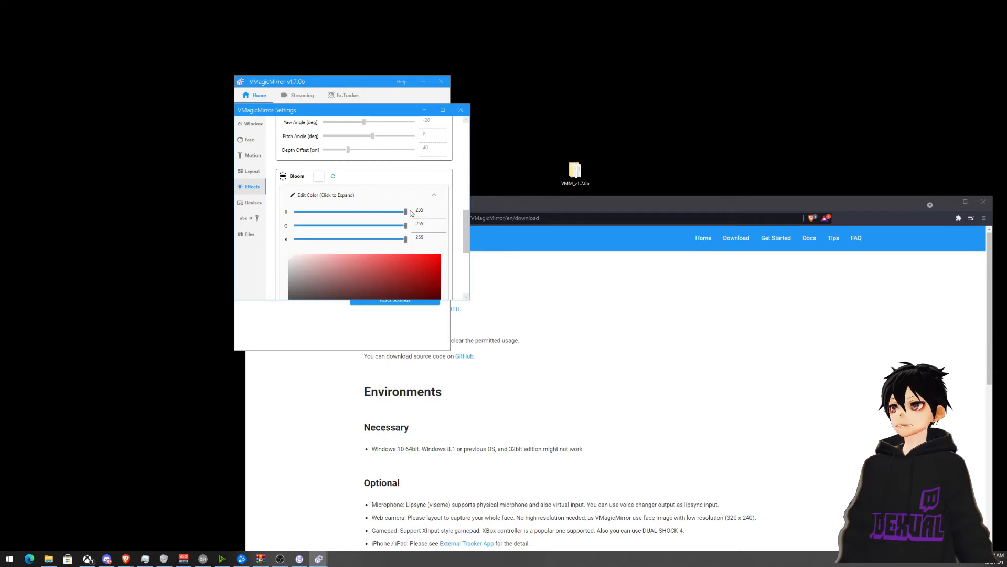
pyautogui.moveTo(405, 211); pyautogui.dragTo(404, 211)
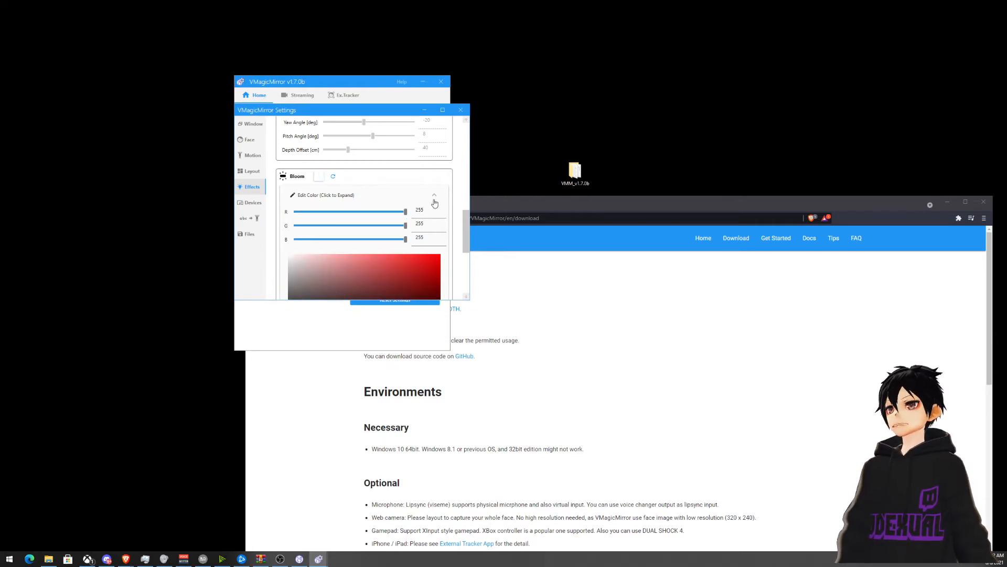
# Review the Gamepad device options, then bring up the Word to Motion settings.
pyautogui.click(252, 202)
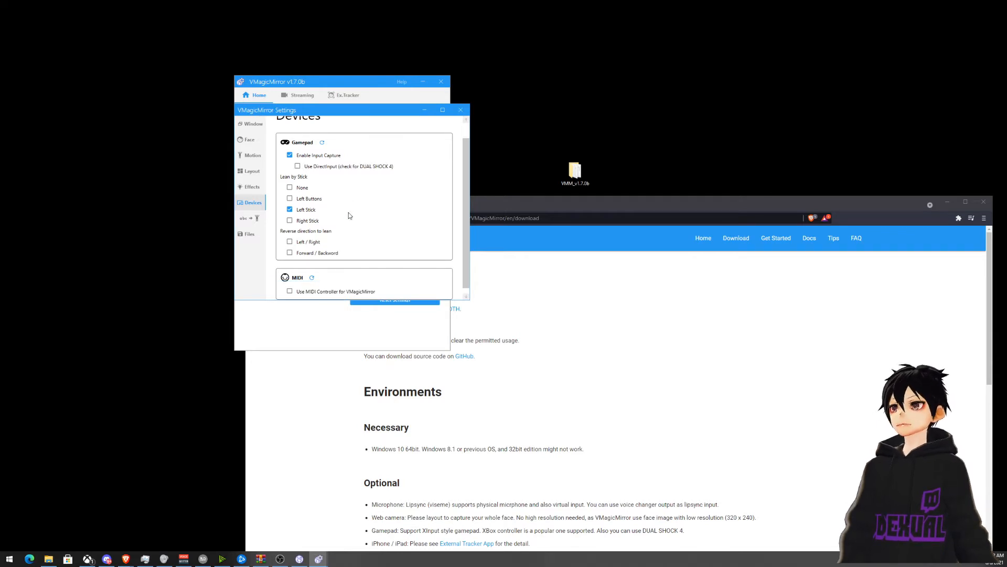
pyautogui.click(256, 218)
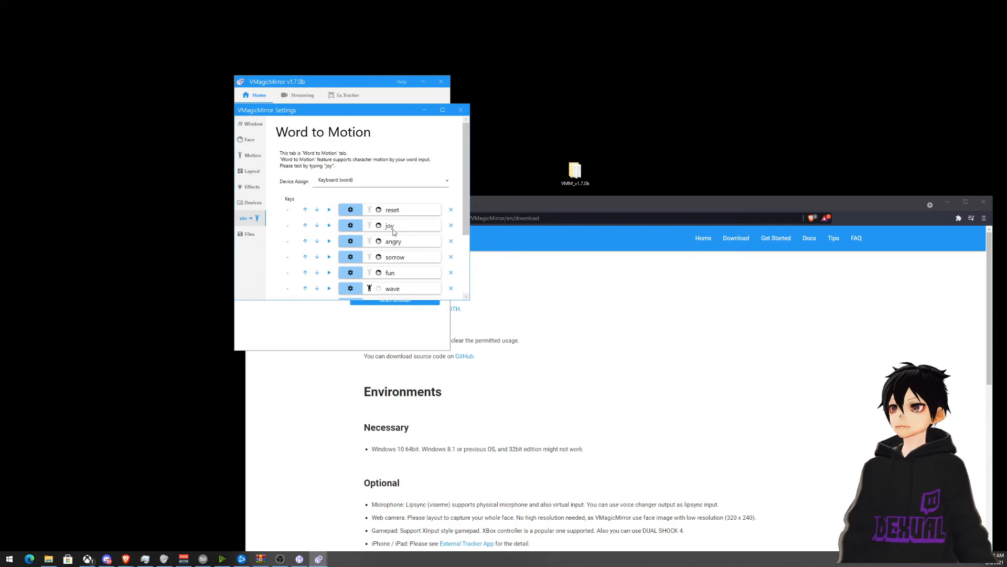
# Edit the reset word with Keep LipSync active and a Built-in Motion, then open Device Assign.
pyautogui.click(350, 209)
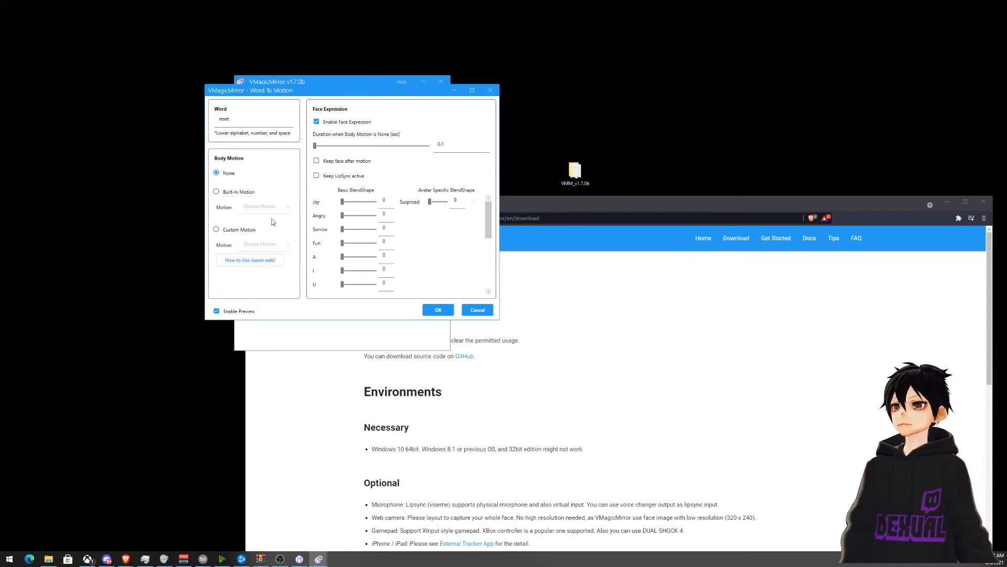
pyautogui.click(316, 175)
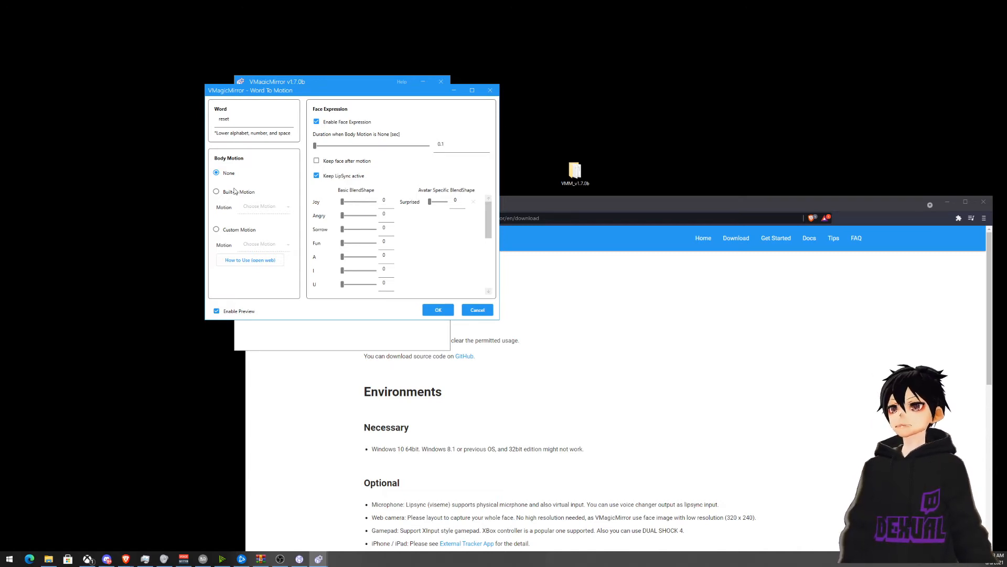
pyautogui.click(217, 192)
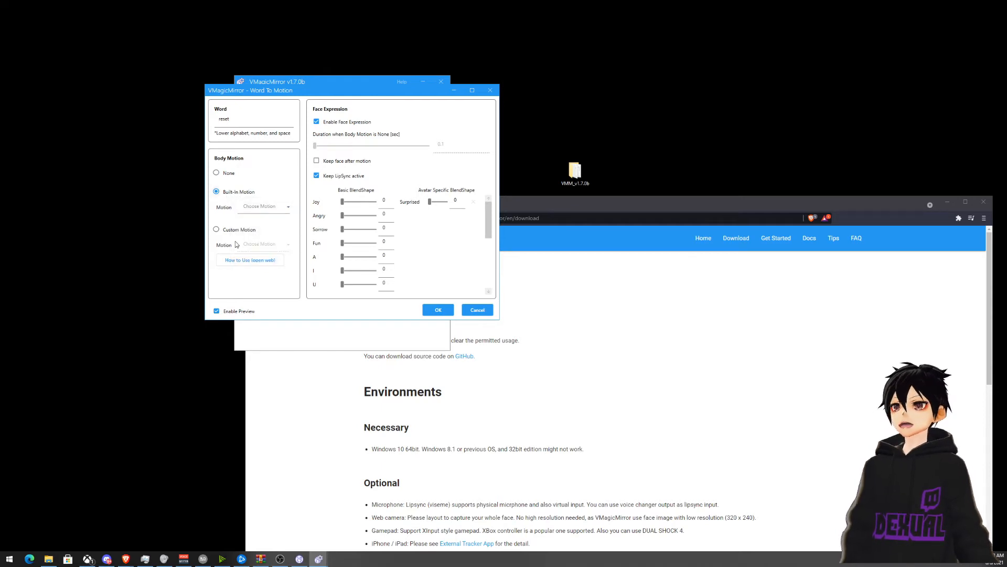
pyautogui.click(215, 172)
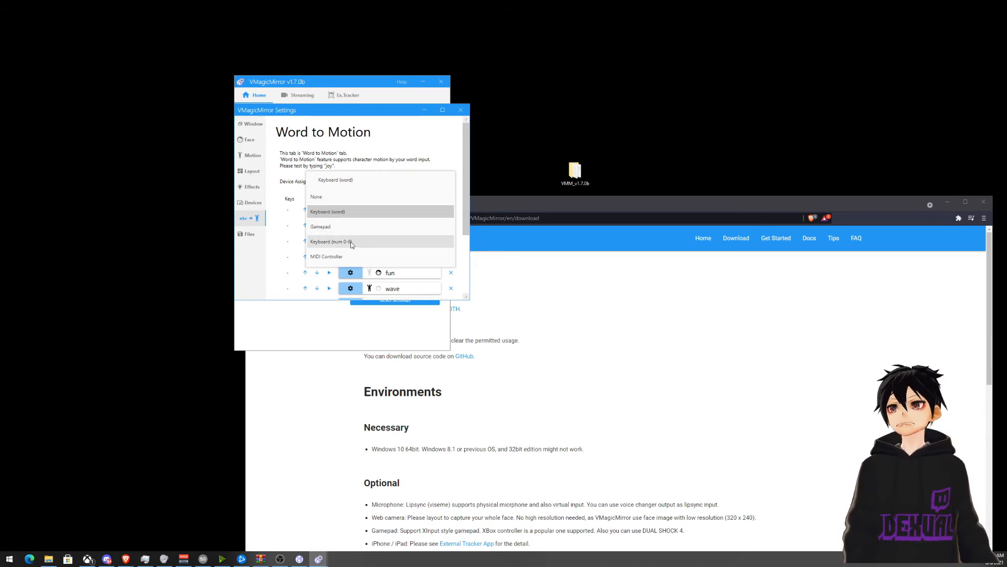
pyautogui.moveTo(369, 248)
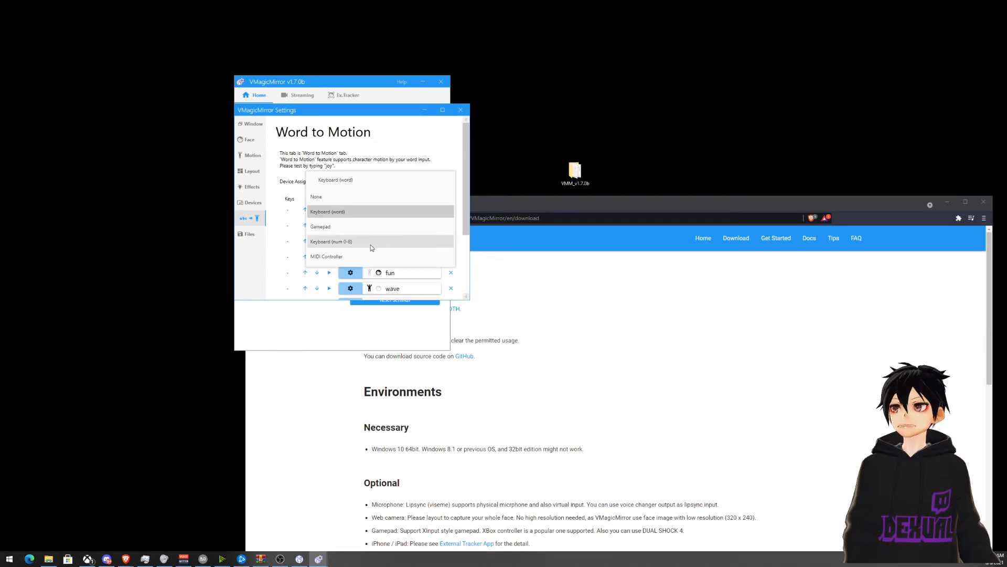
# Keep Keyboard (word) as the trigger device, check Window settings, and close Settings.
pyautogui.click(327, 211)
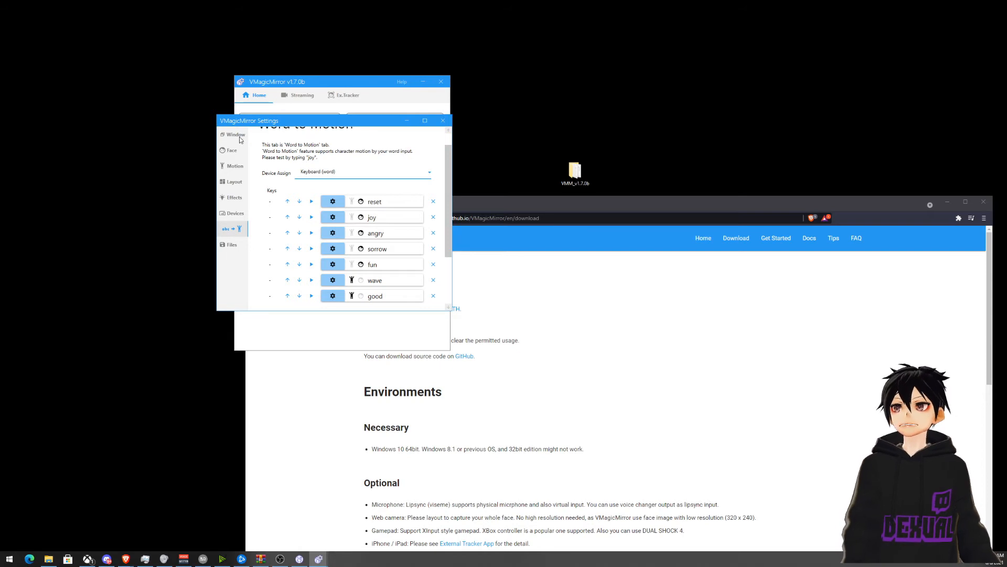
pyautogui.click(234, 134)
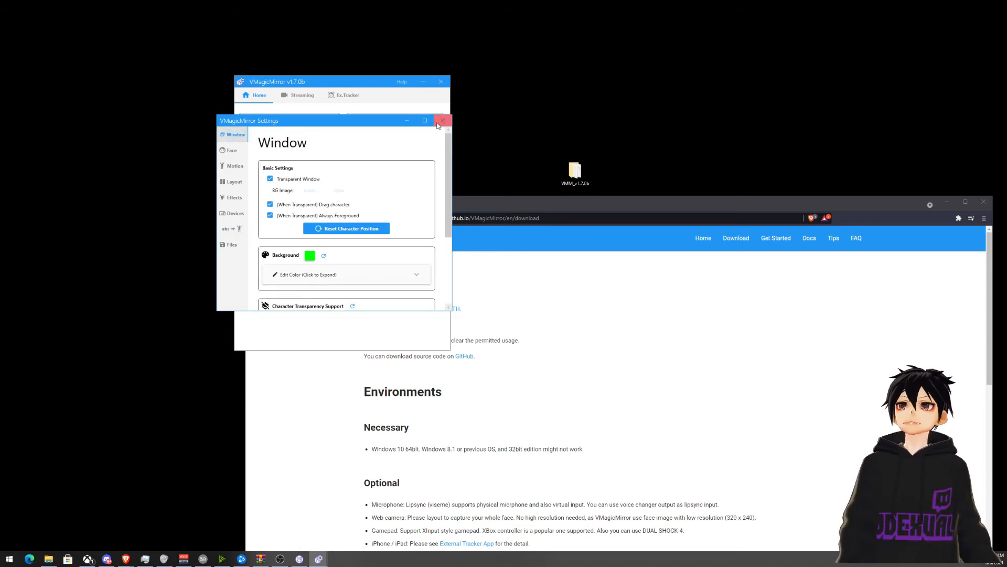
pyautogui.click(442, 121)
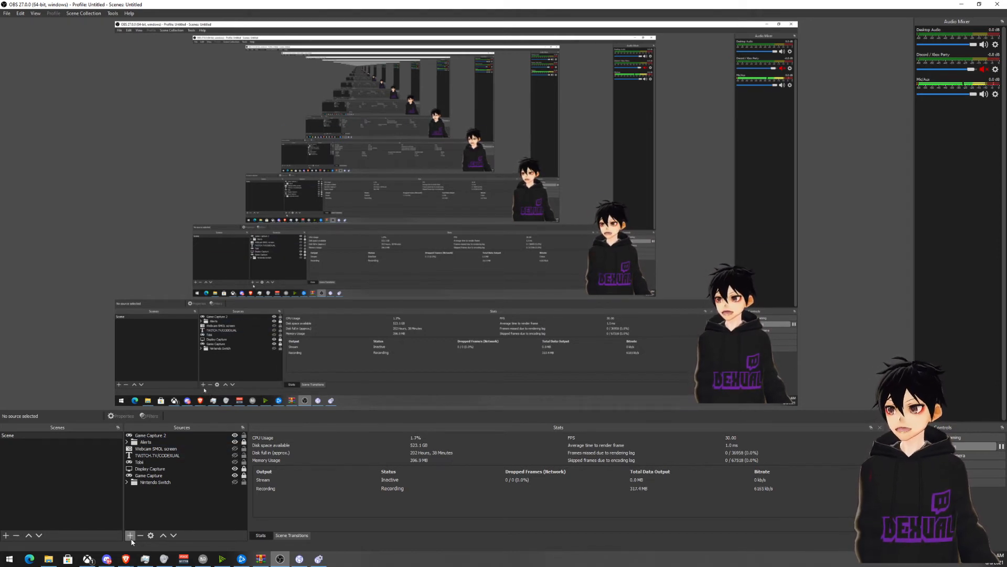
# Add Game Capture 'nocam' capturing VMagicMirror.exe with Allow Transparency enabled.
pyautogui.click(129, 535)
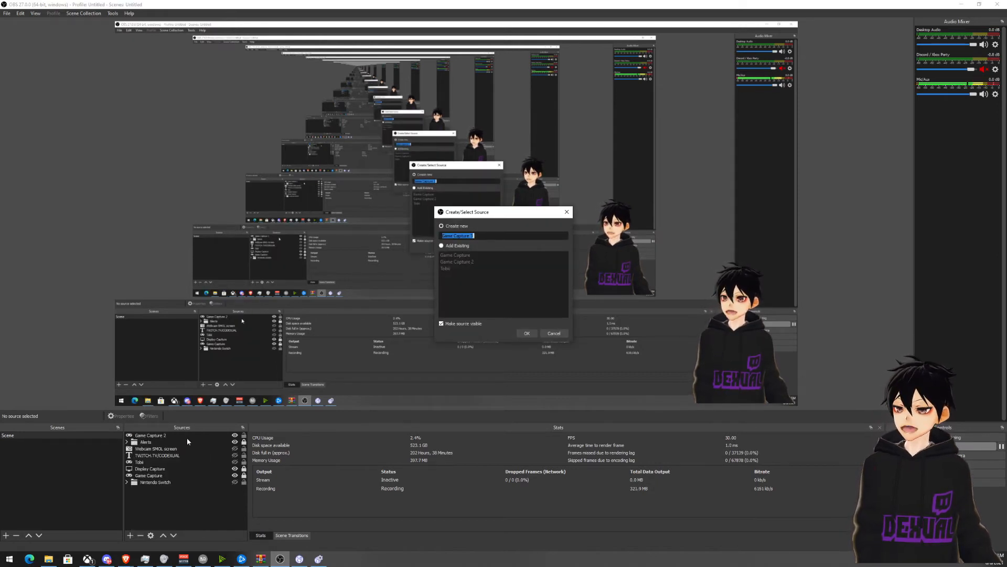
pyautogui.click(527, 333)
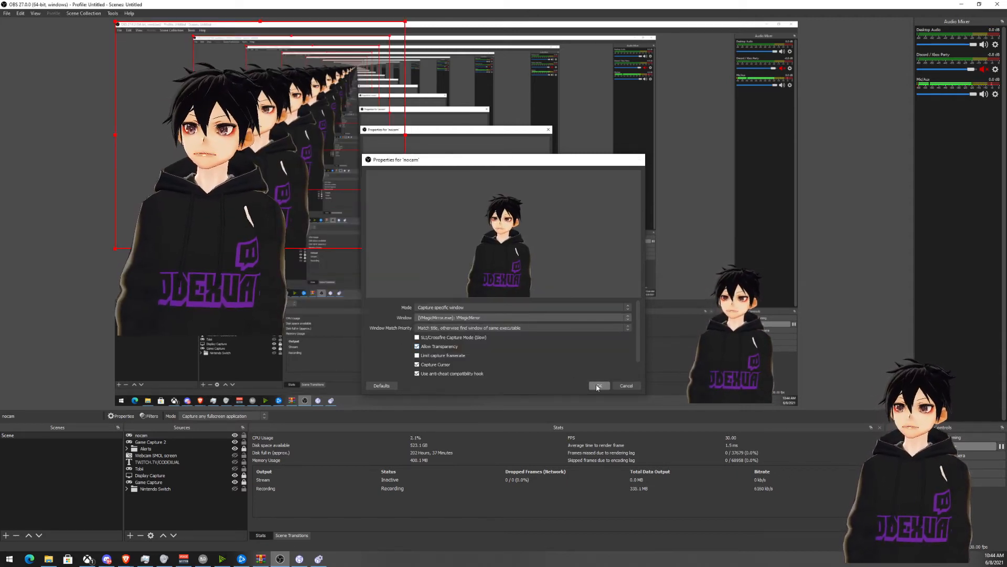
pyautogui.click(597, 386)
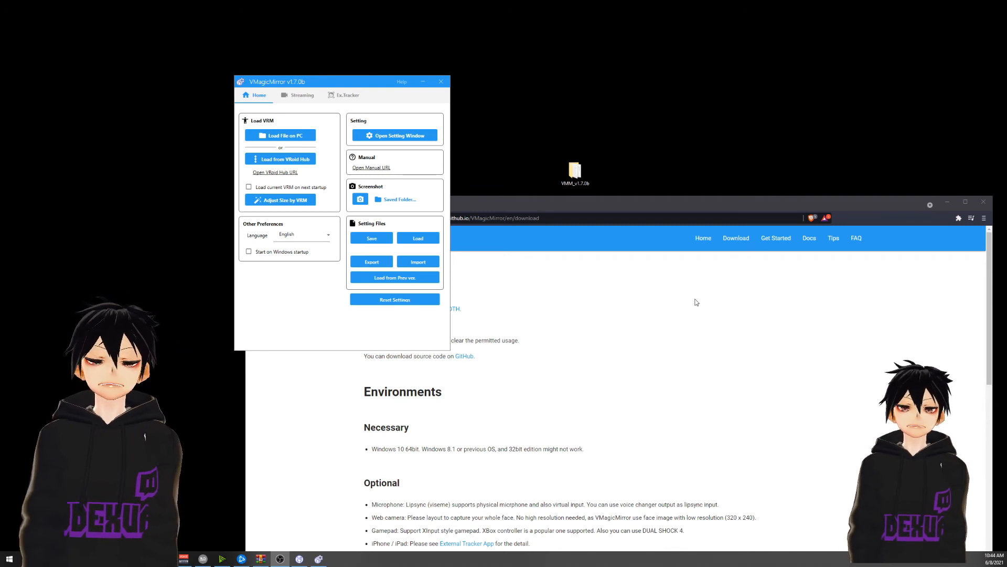
pyautogui.moveTo(333, 288)
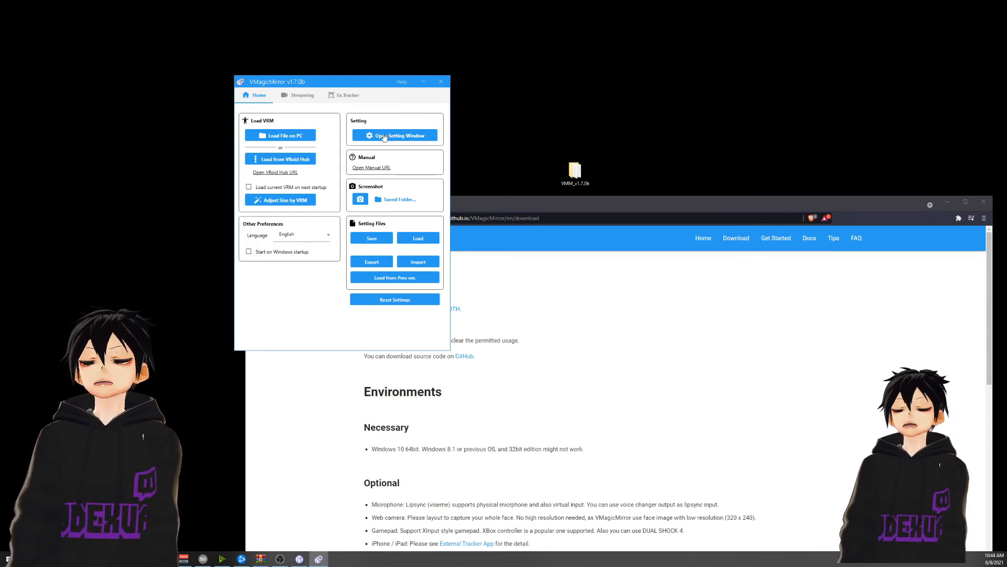
# Reopen settings on the Effects page (High quality, white light), dismissing a stray browser menu.
pyautogui.click(395, 135)
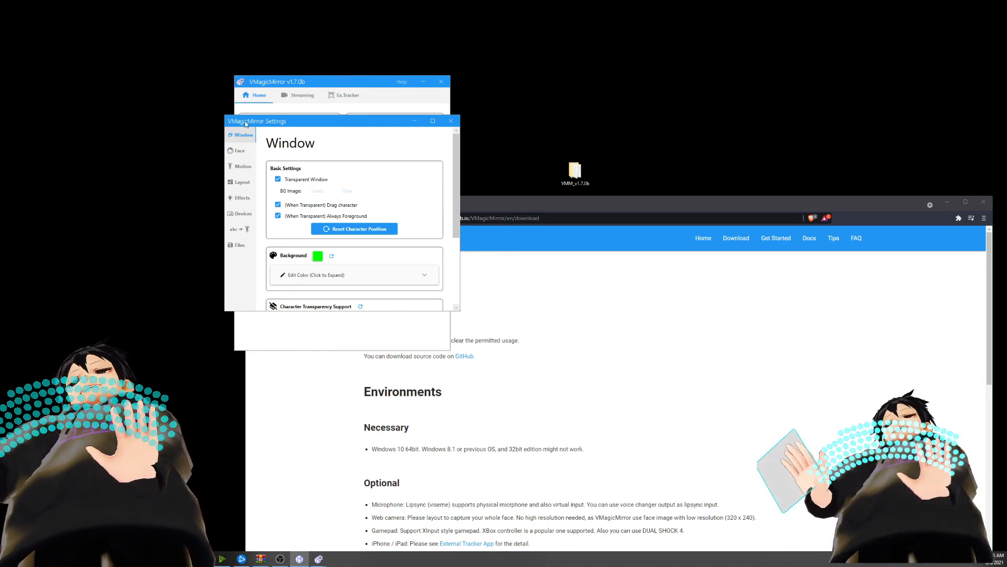
pyautogui.click(244, 214)
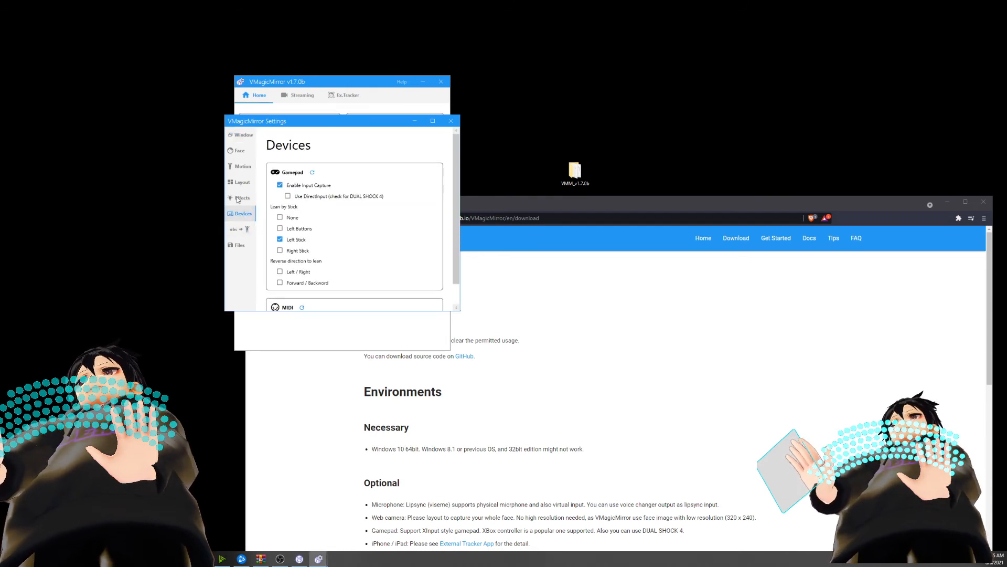
pyautogui.click(243, 197)
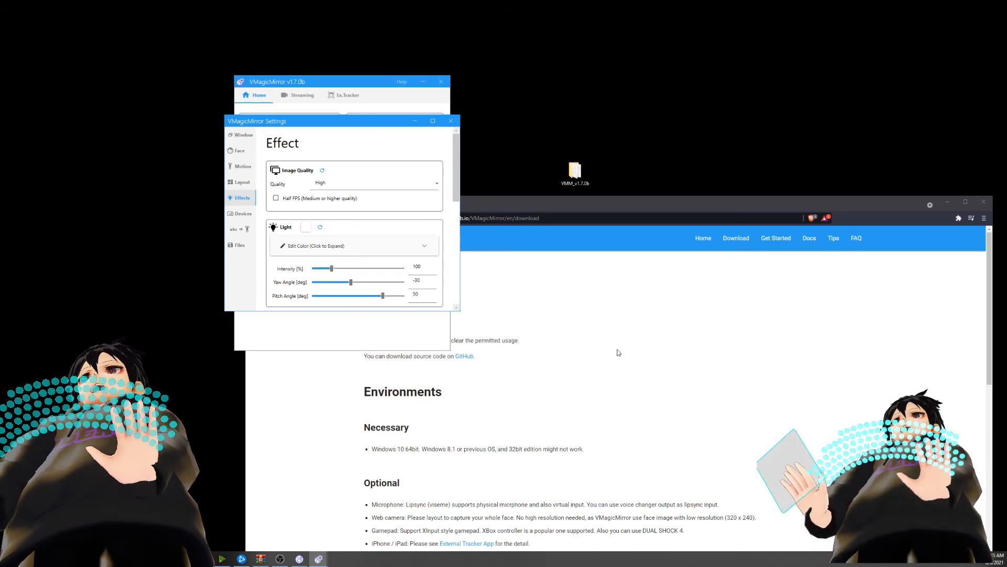
pyautogui.rightClick(440, 339)
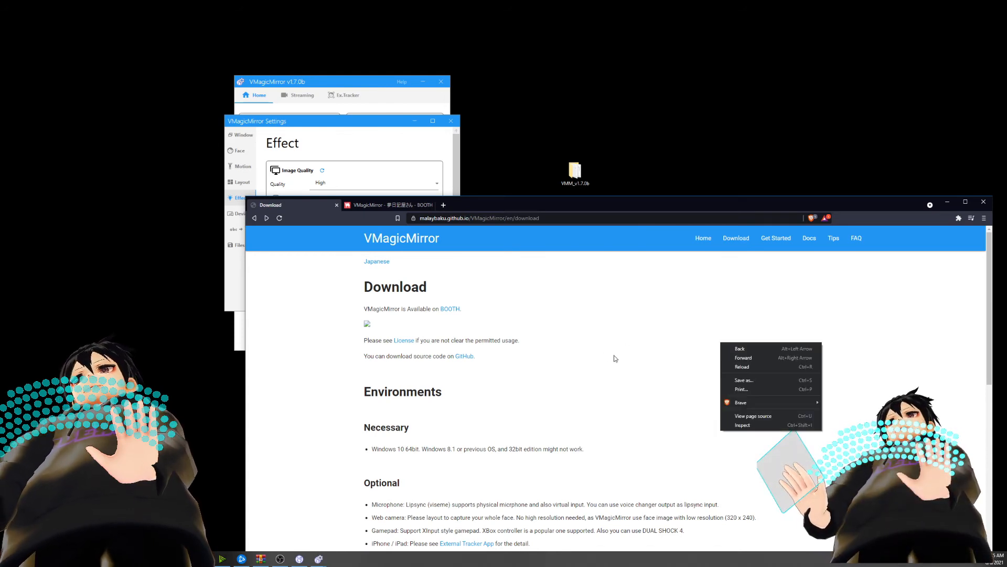
pyautogui.click(617, 358)
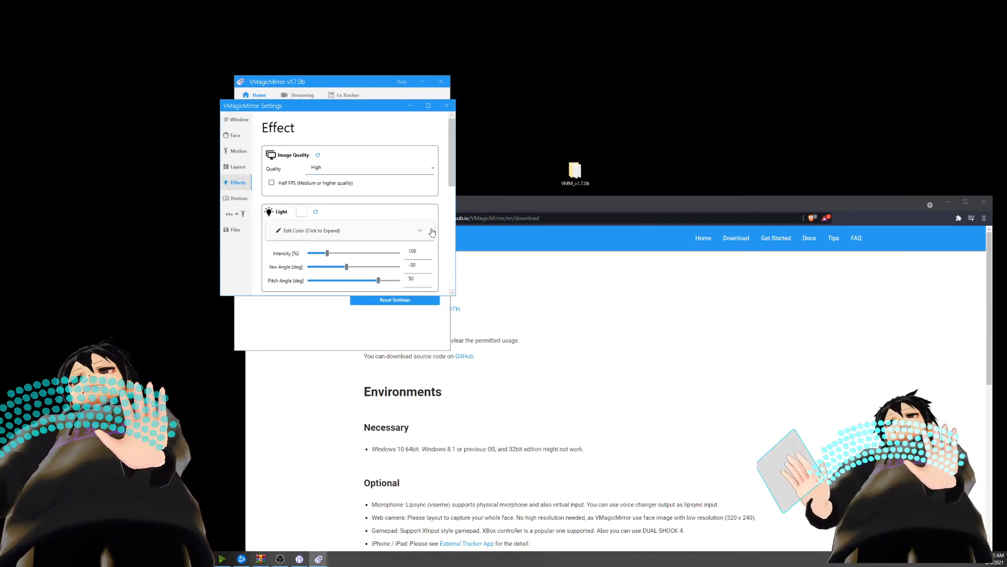
pyautogui.scroll(-3)
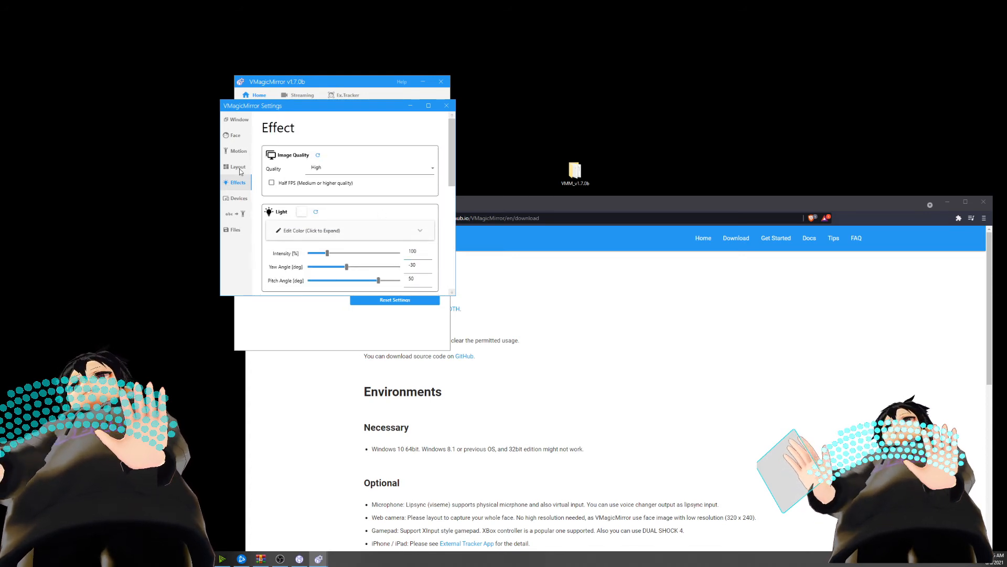
# Enable Free Camera with Rotation control, reangle the avatar, then return to Window settings.
pyautogui.click(238, 166)
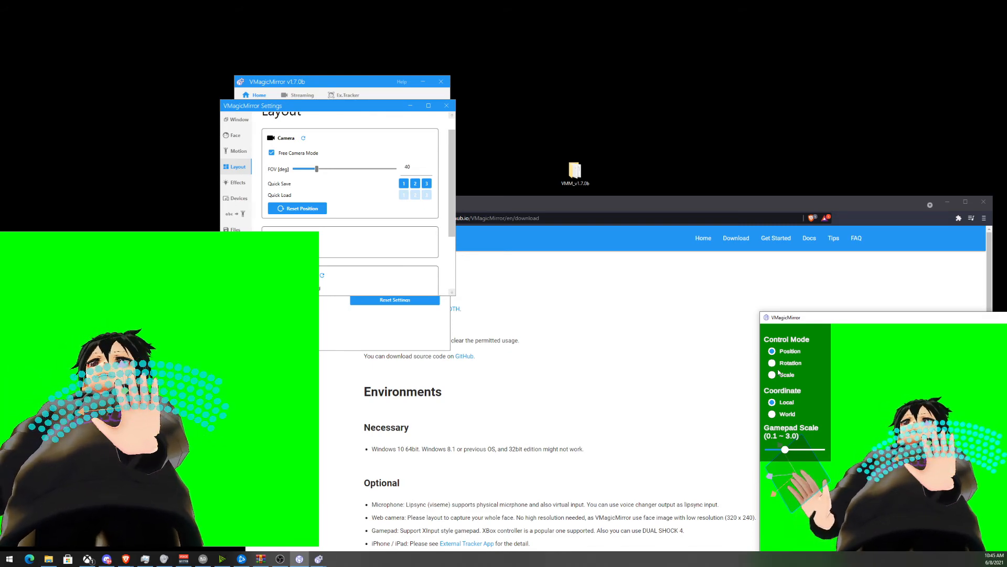
pyautogui.click(772, 362)
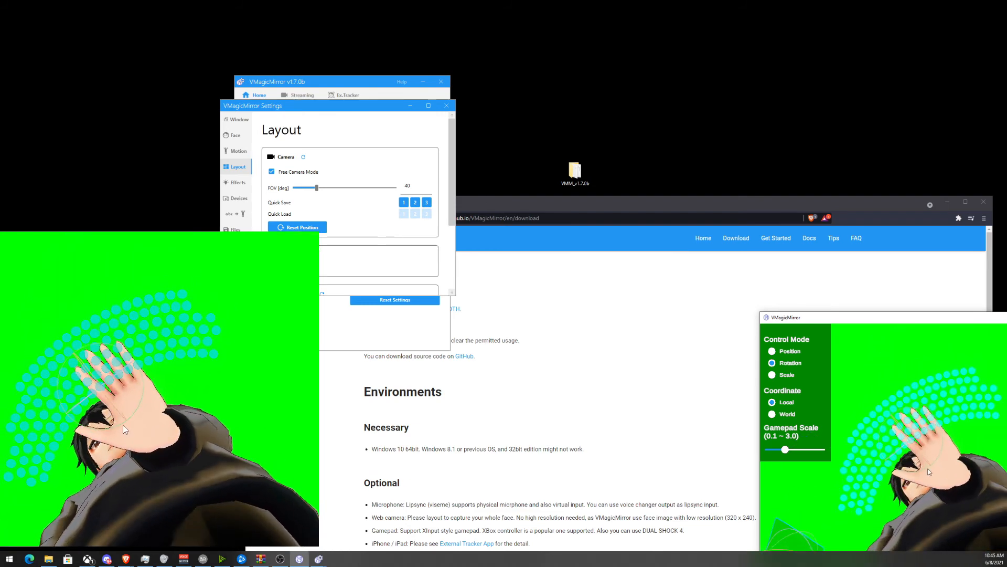
pyautogui.click(238, 120)
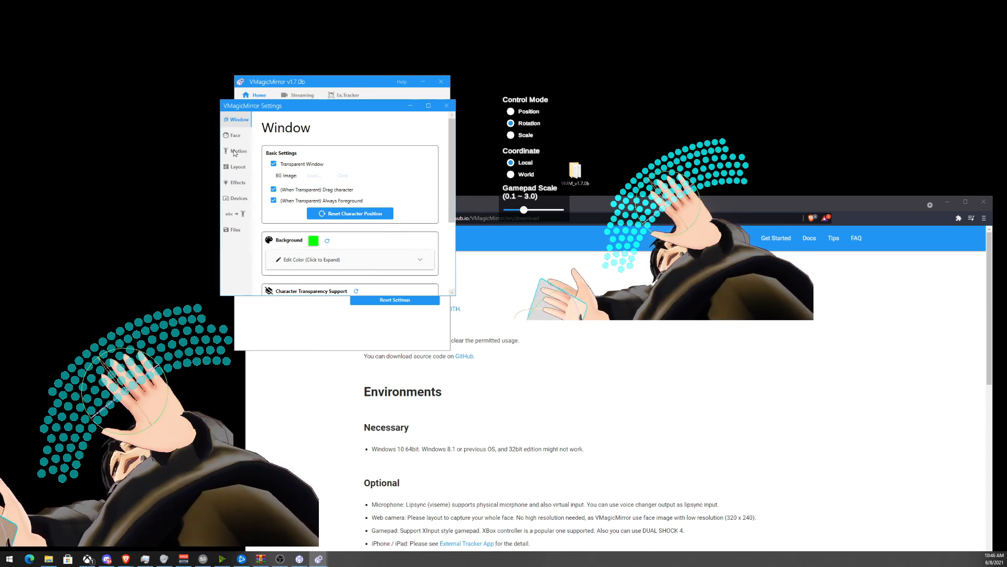
# Show Face settings with LipSync on and Track Face off.
pyautogui.click(235, 135)
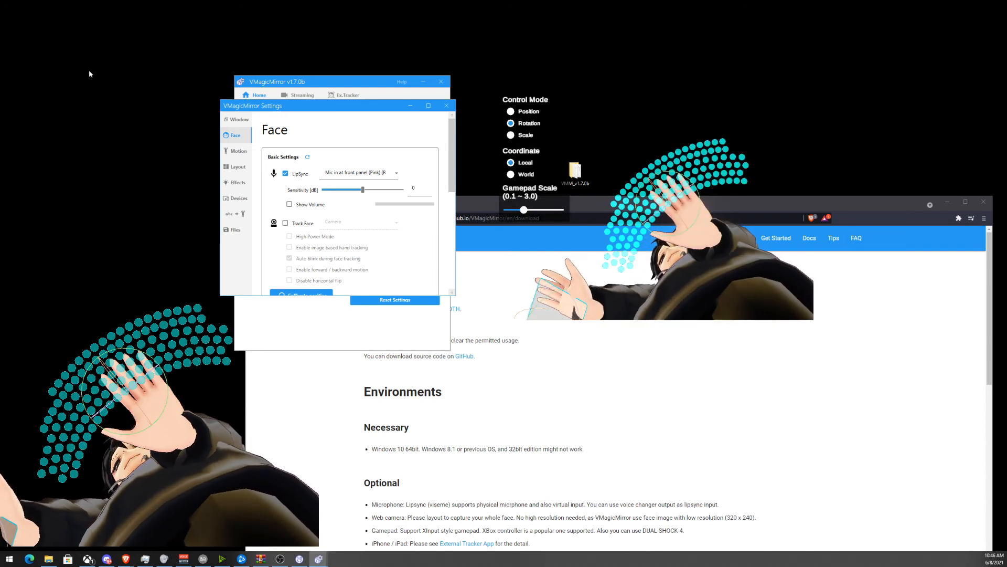
pyautogui.moveTo(51, 374)
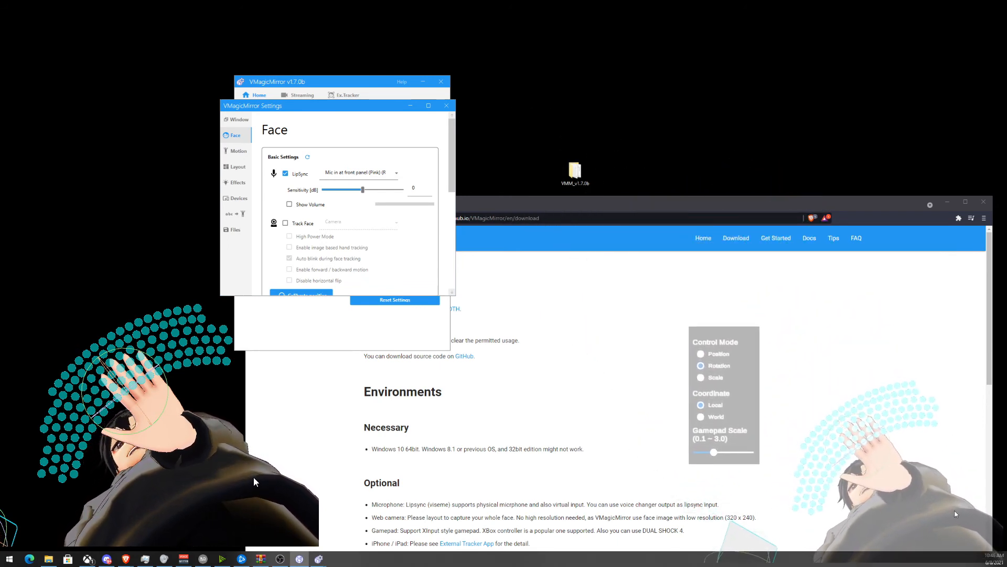
pyautogui.click(701, 367)
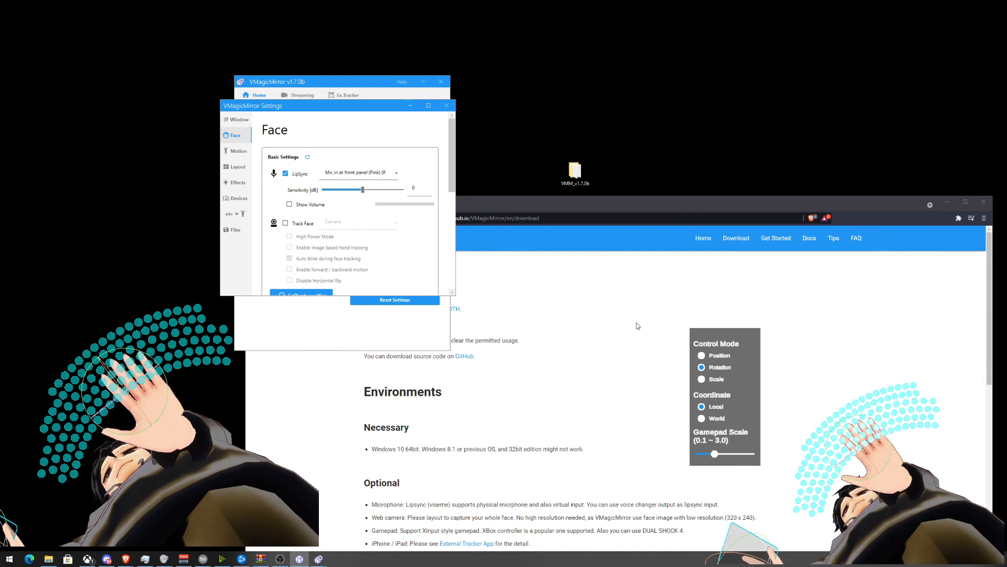
pyautogui.moveTo(427, 218)
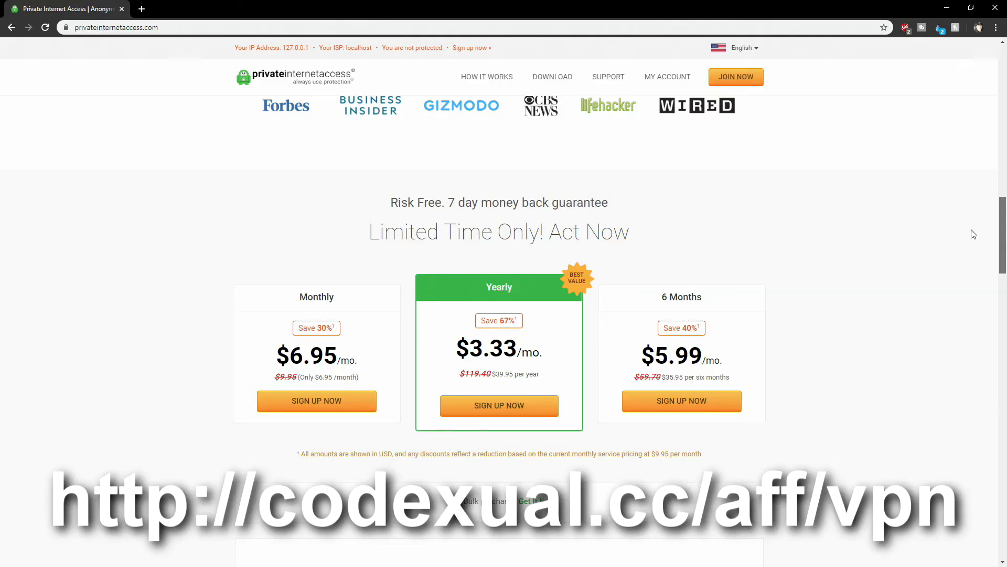
# Scroll past the pricing plans to VPN Features and the 3335+ servers in 30 countries.
pyautogui.scroll(-3)
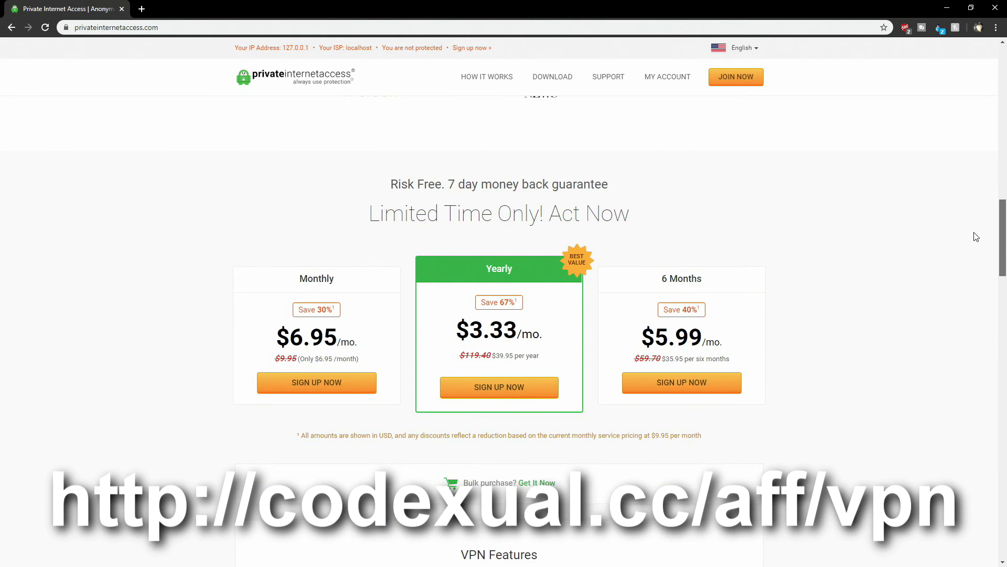
pyautogui.moveTo(312, 357)
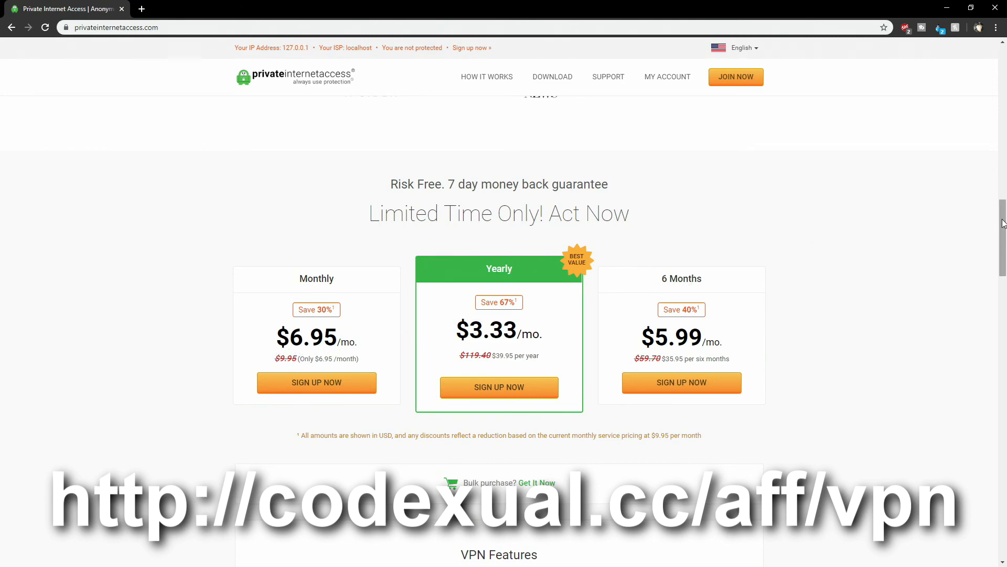
pyautogui.scroll(-3)
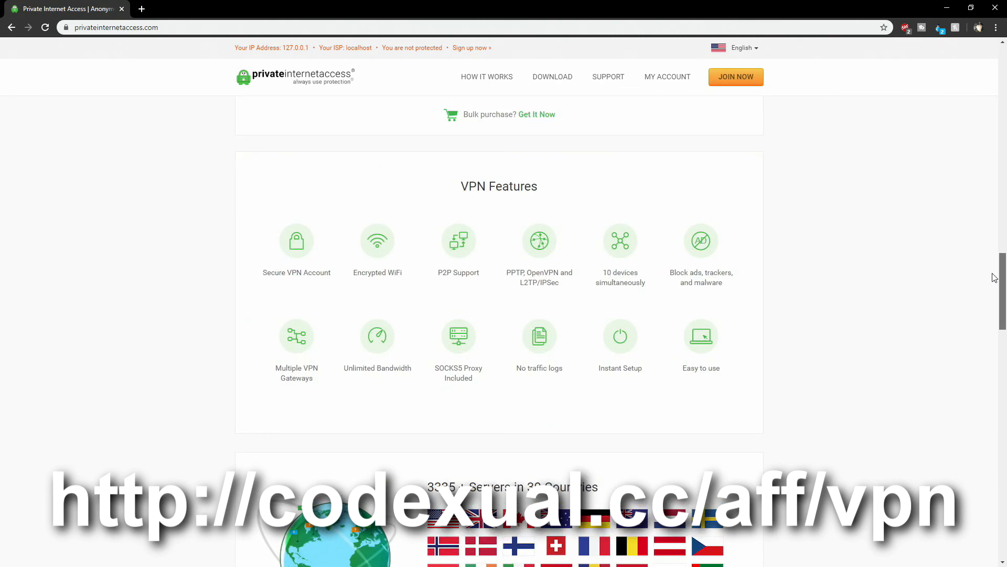
pyautogui.scroll(-3)
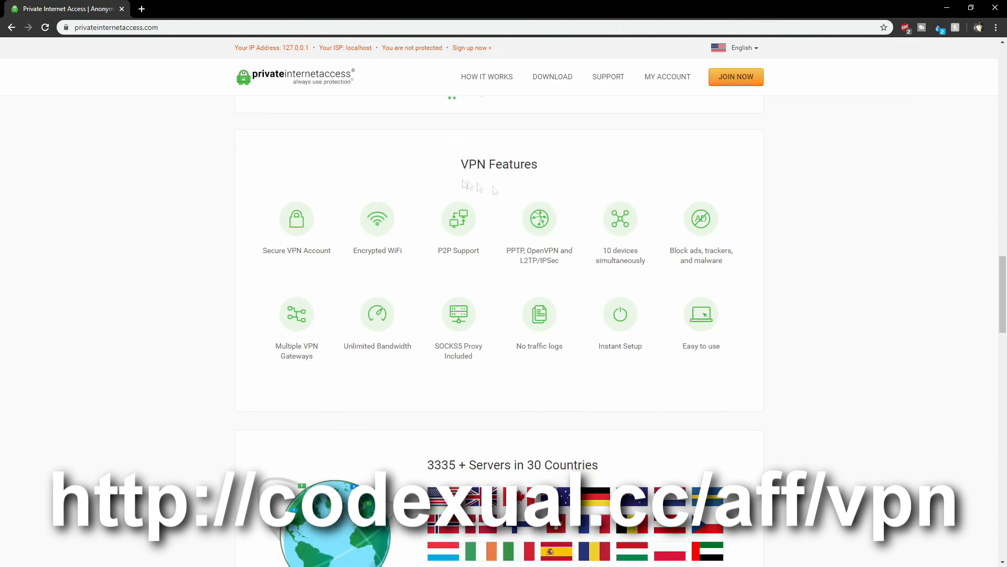
pyautogui.moveTo(334, 261)
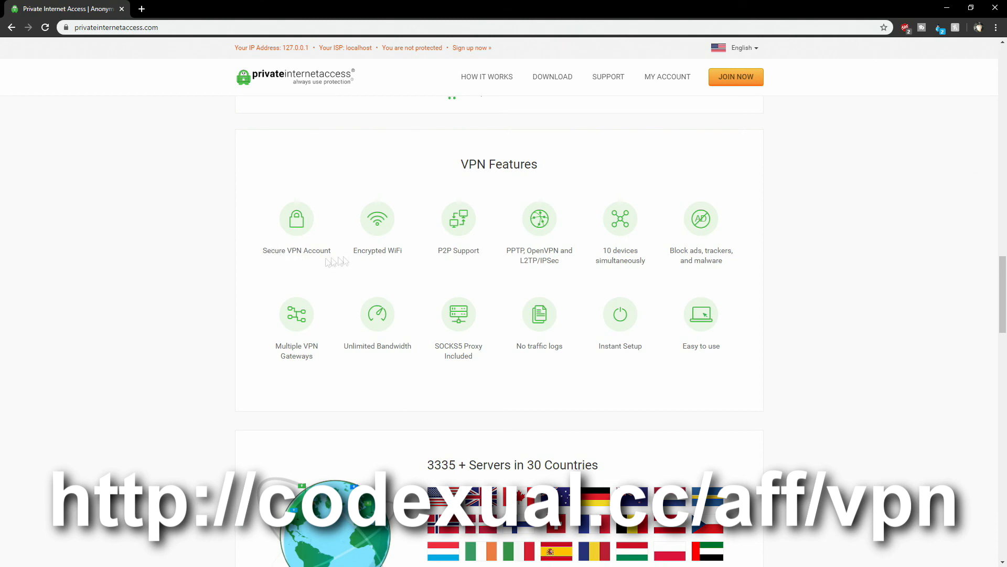
pyautogui.moveTo(503, 255)
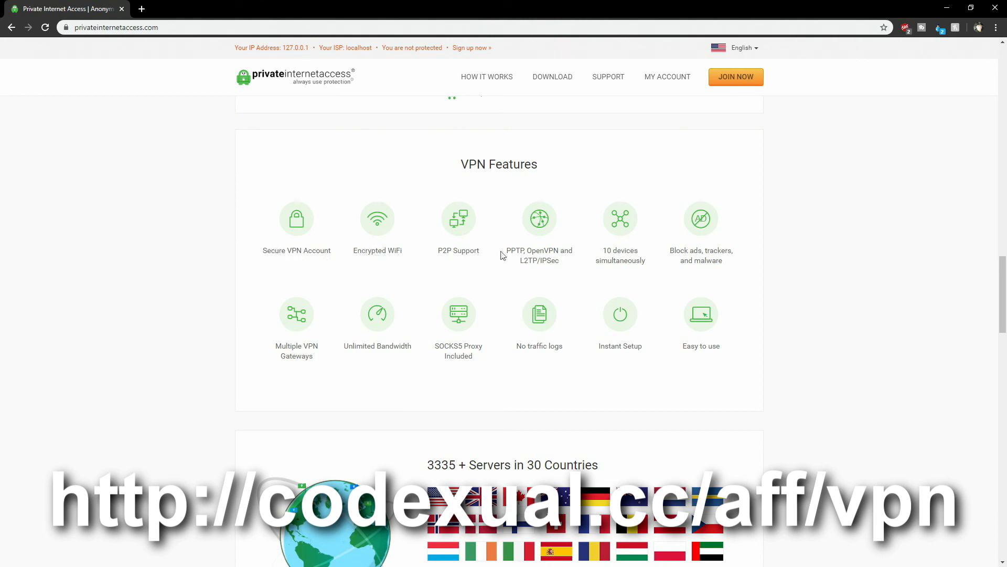
pyautogui.moveTo(544, 252)
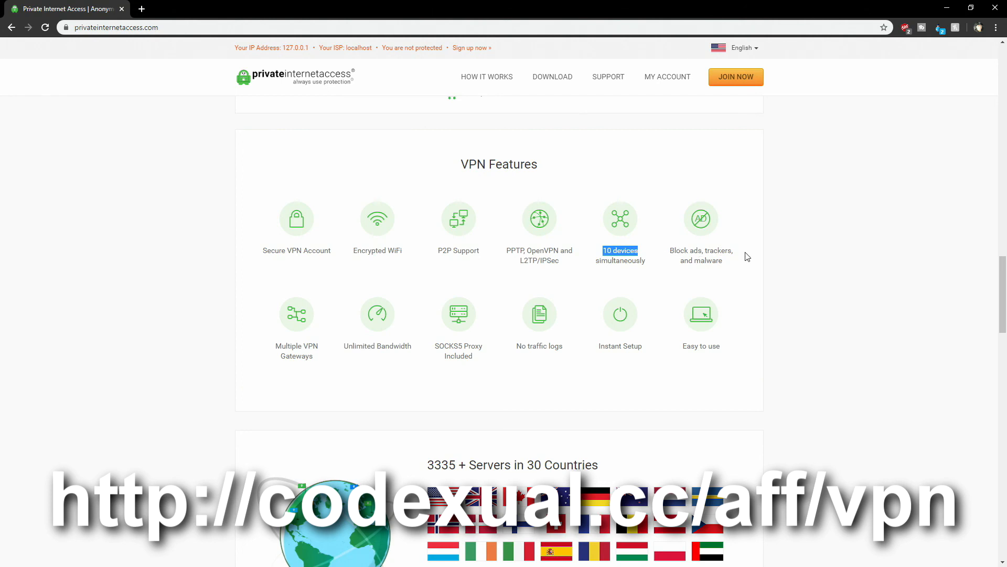
pyautogui.moveTo(295, 350)
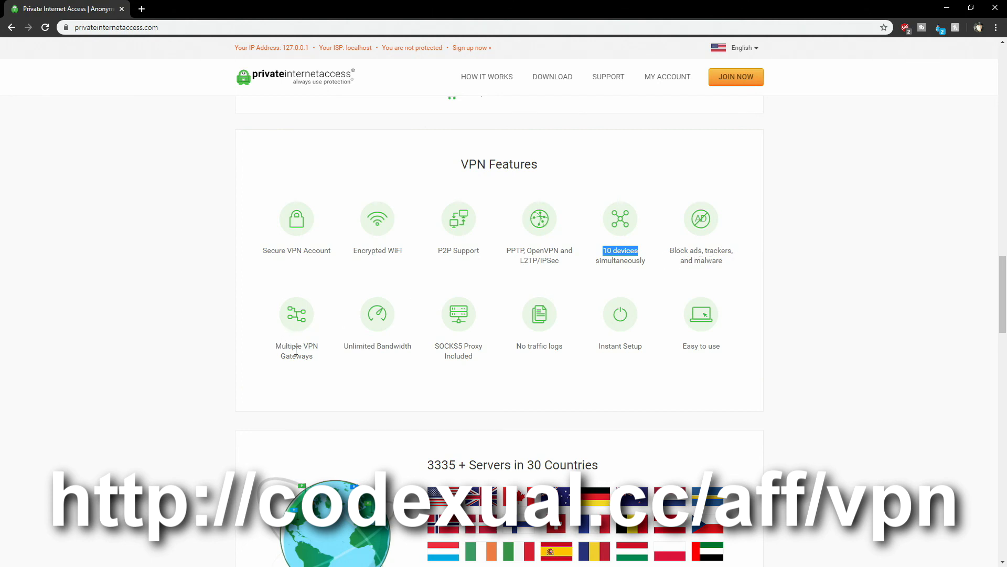
pyautogui.scroll(-3)
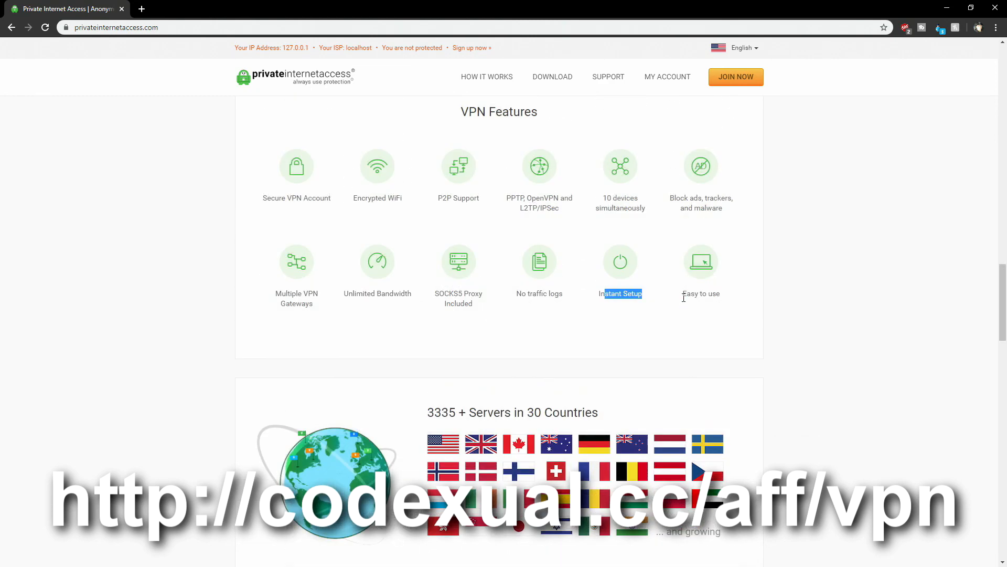
pyautogui.moveTo(684, 301)
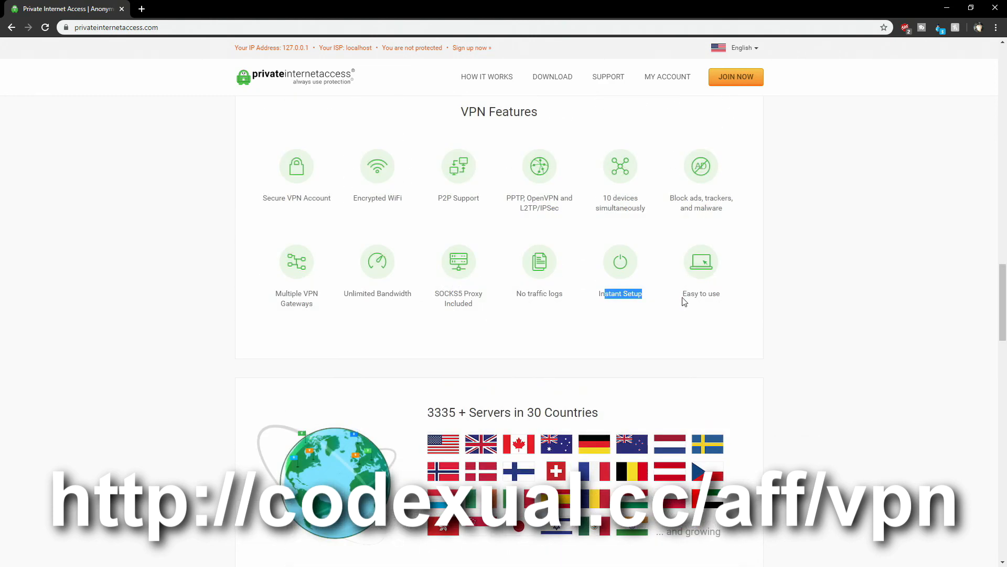